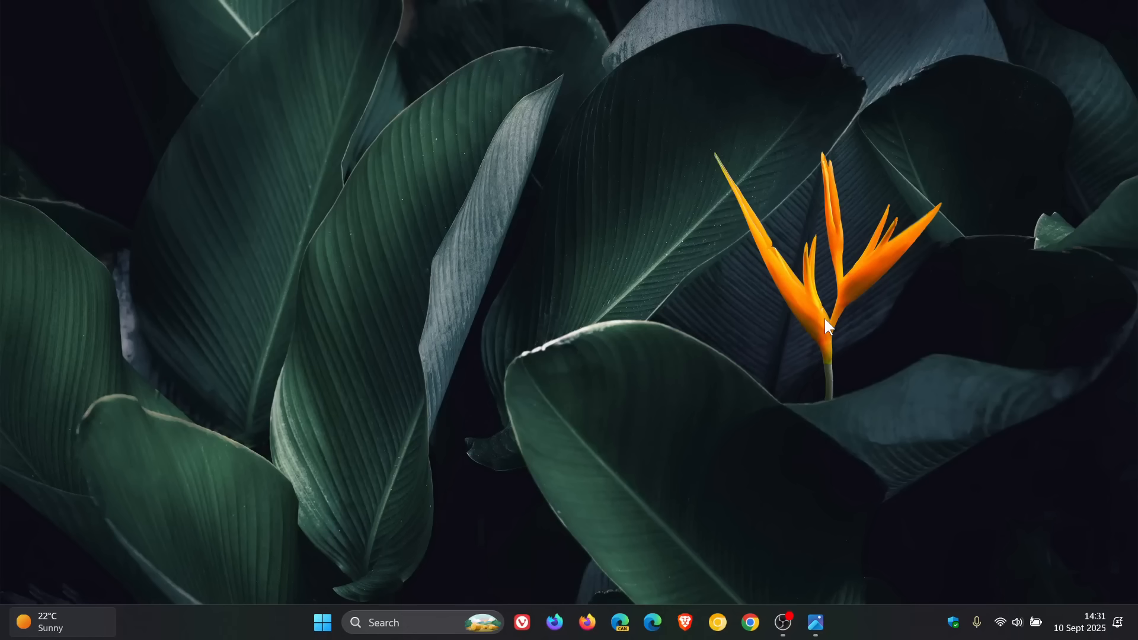
# Step: Open Settings from Start and go to the Windows Update page, which reports the PC is up to date
pyautogui.click(322, 639)
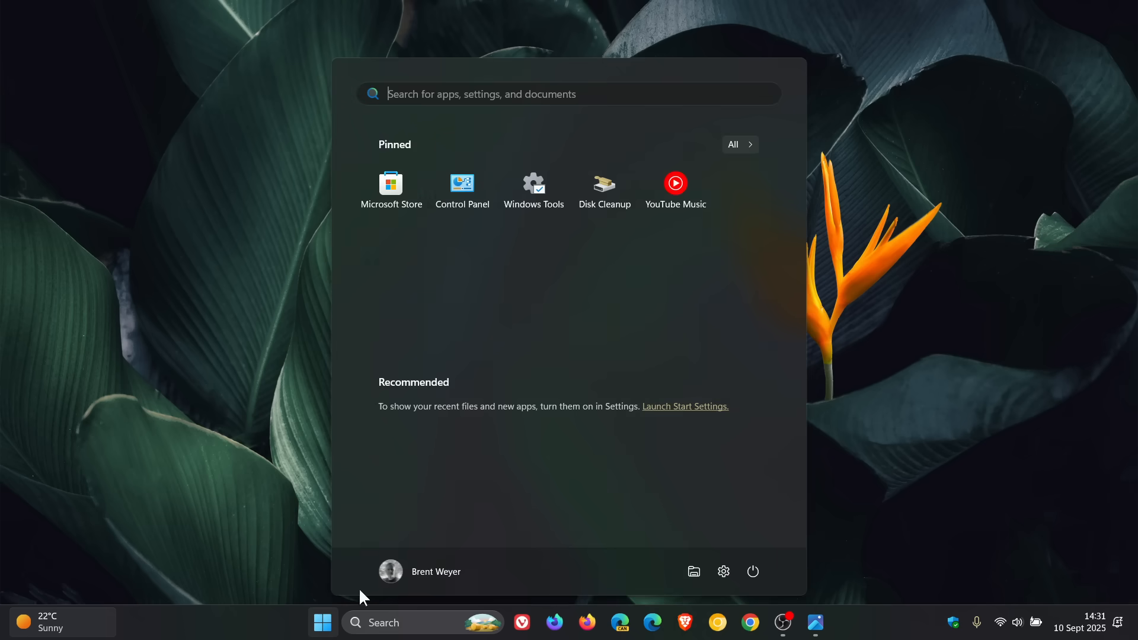
pyautogui.click(723, 571)
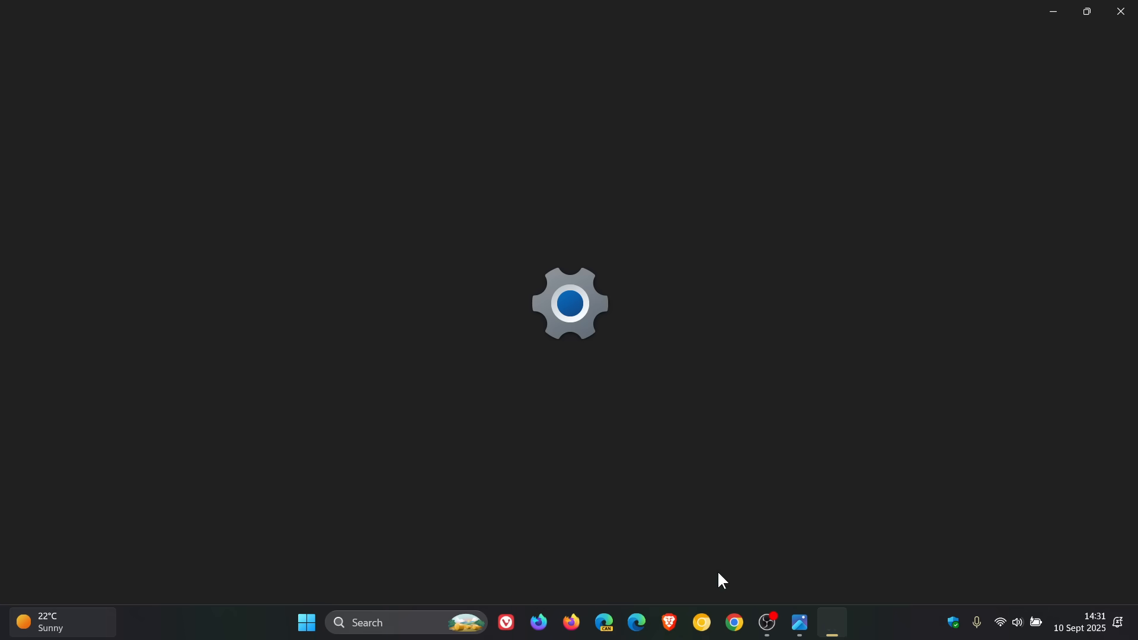
pyautogui.click(832, 622)
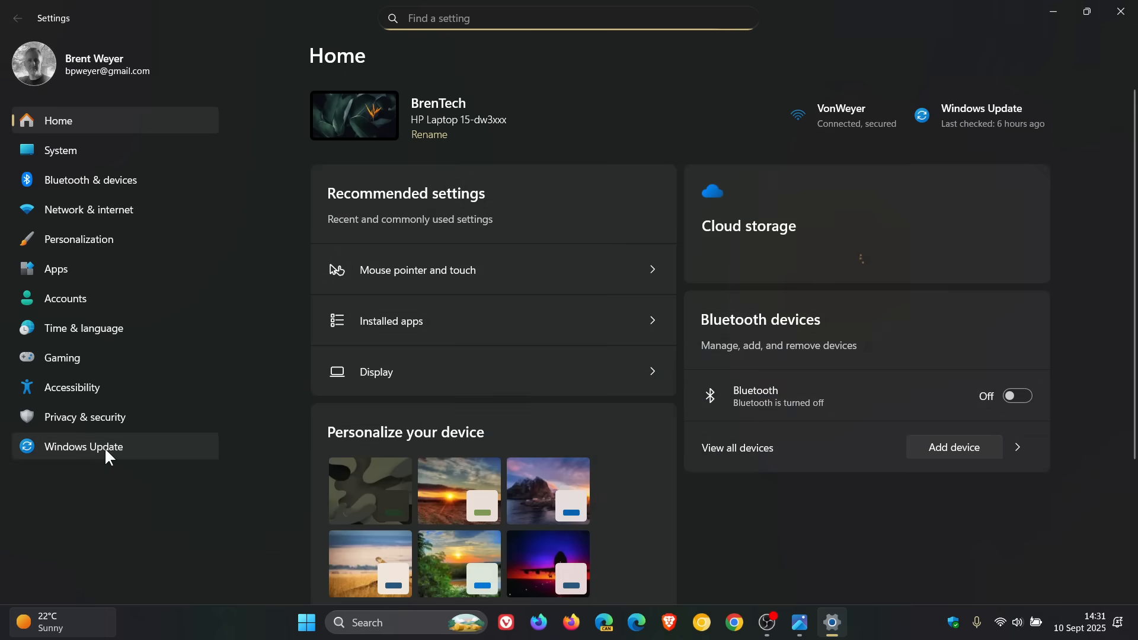
pyautogui.click(84, 446)
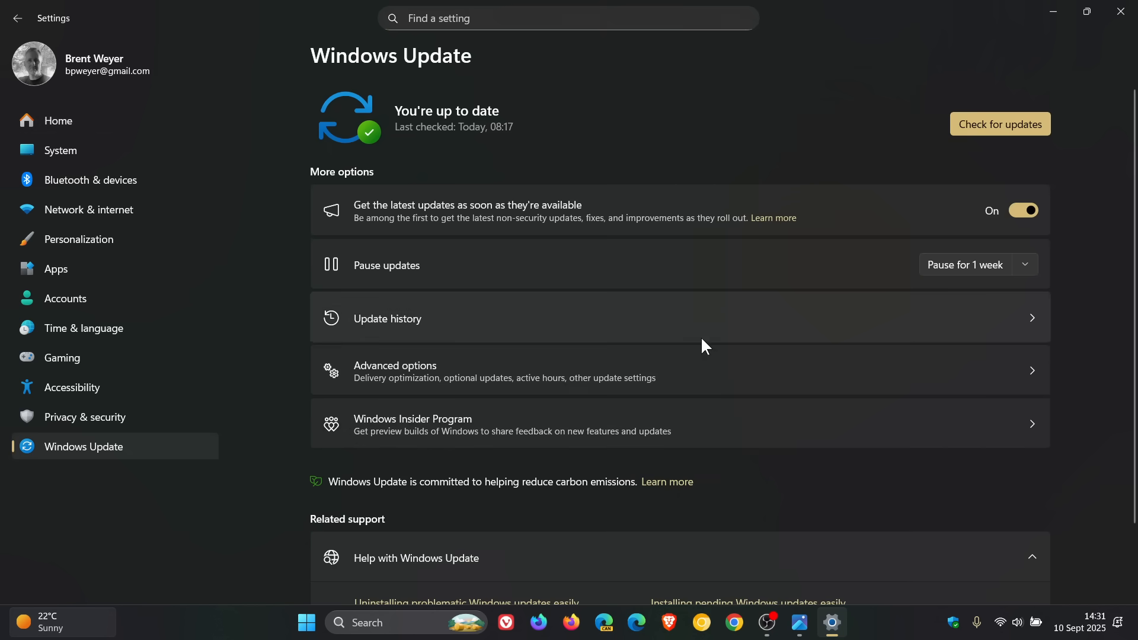
# Step: Show Update history and highlight KB5065426 and build 26100.6584 of the September entry
pyautogui.click(387, 318)
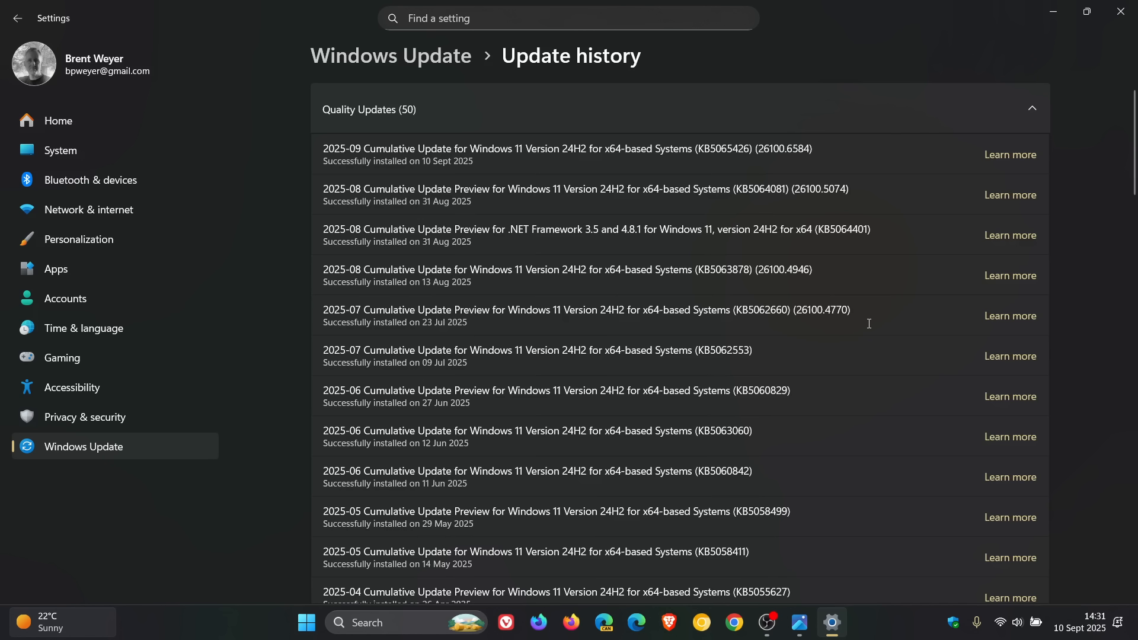
pyautogui.moveTo(696, 155)
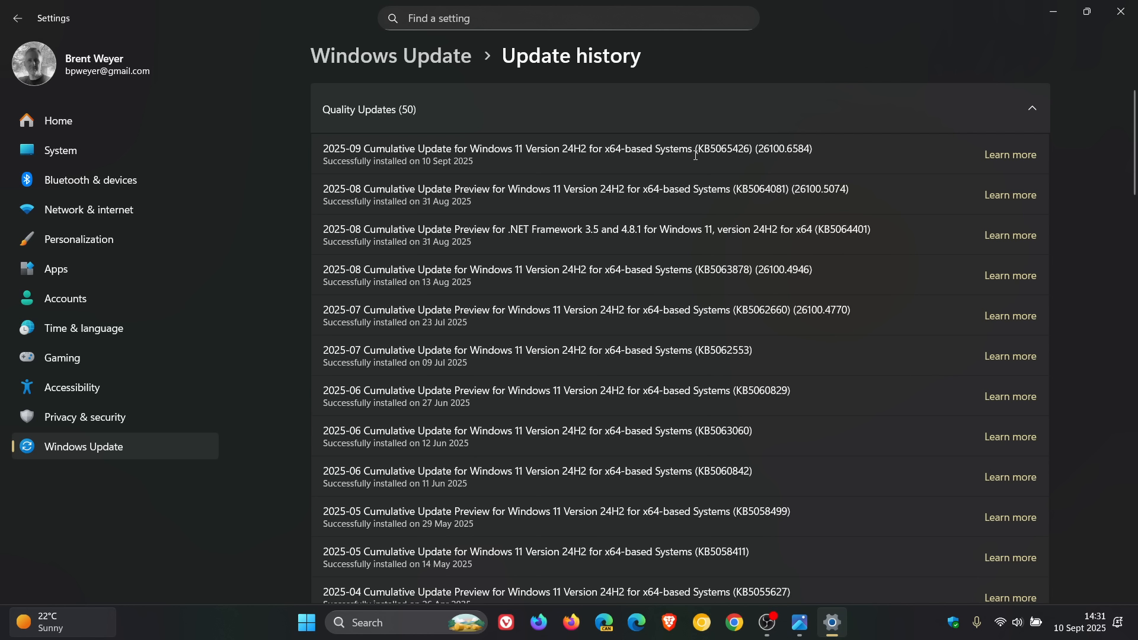
pyautogui.doubleClick(707, 149)
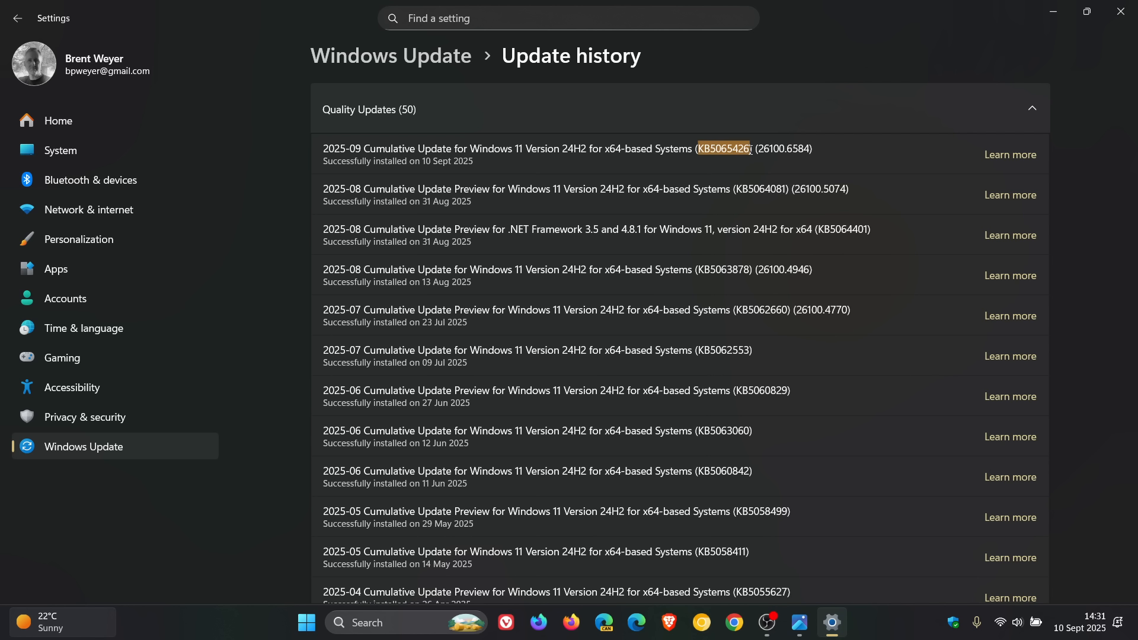
pyautogui.moveTo(855, 161)
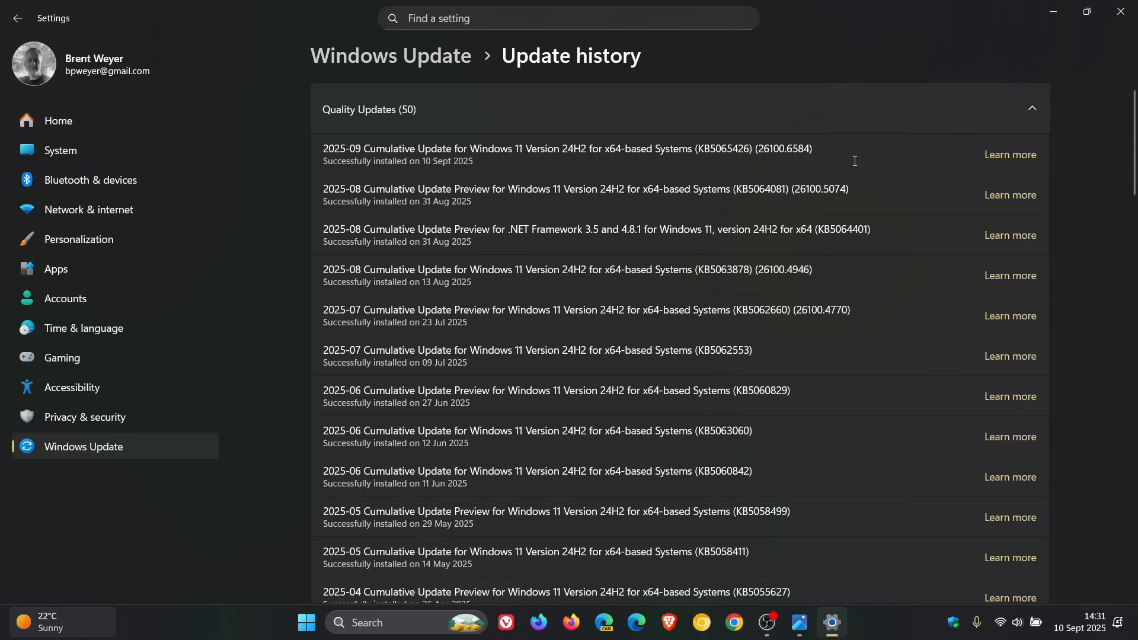
pyautogui.moveTo(760, 156)
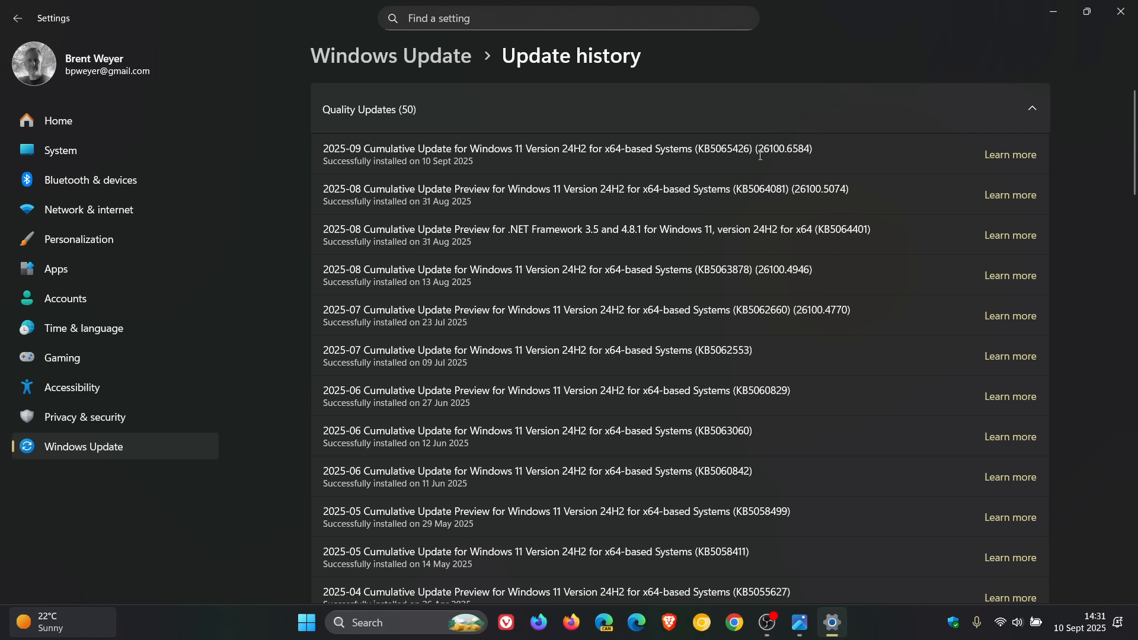
pyautogui.doubleClick(765, 148)
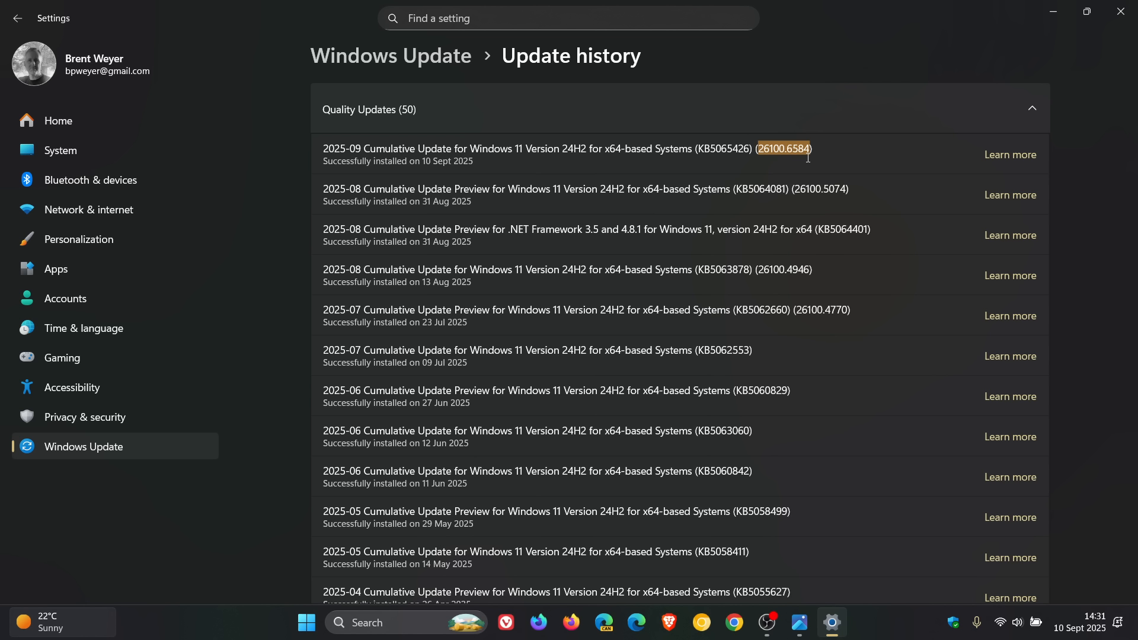
pyautogui.moveTo(908, 150)
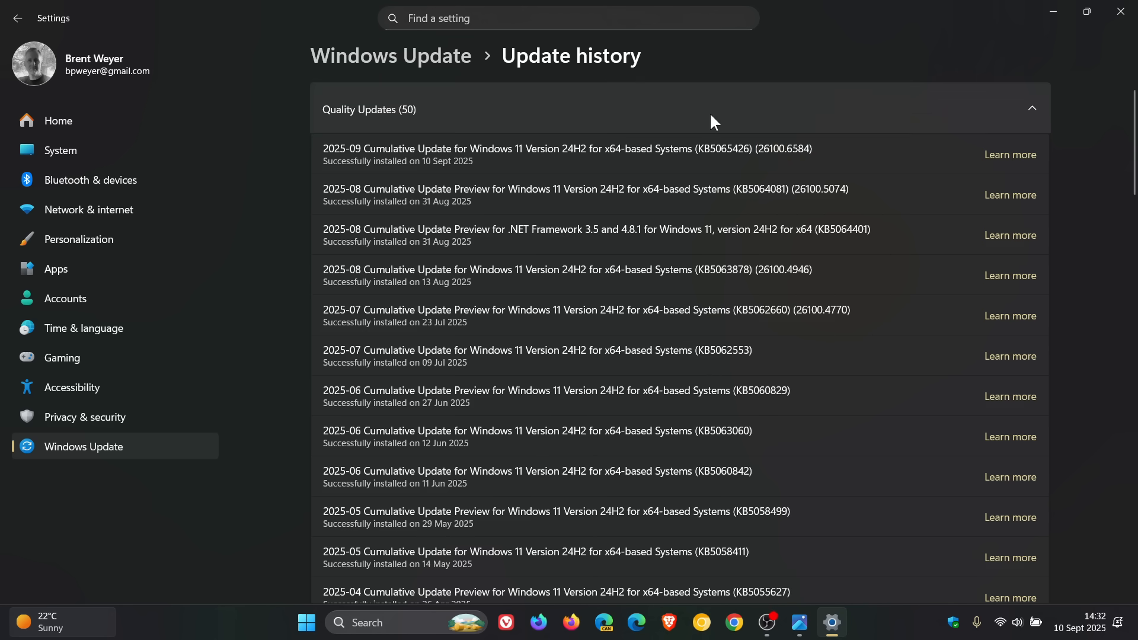
pyautogui.moveTo(772, 141)
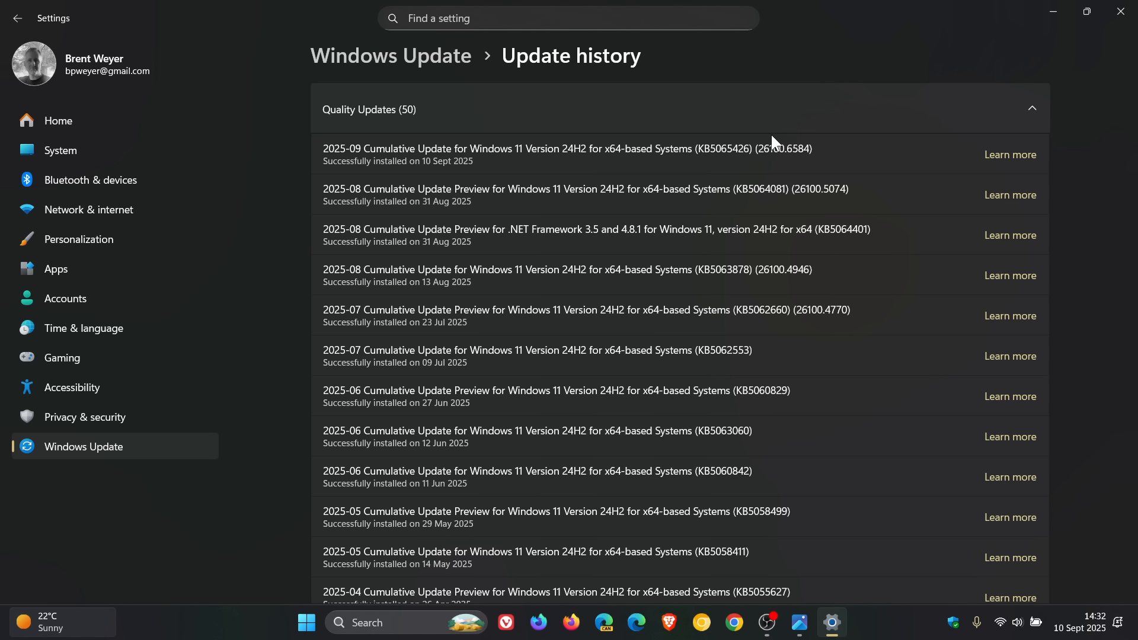
pyautogui.moveTo(793, 144)
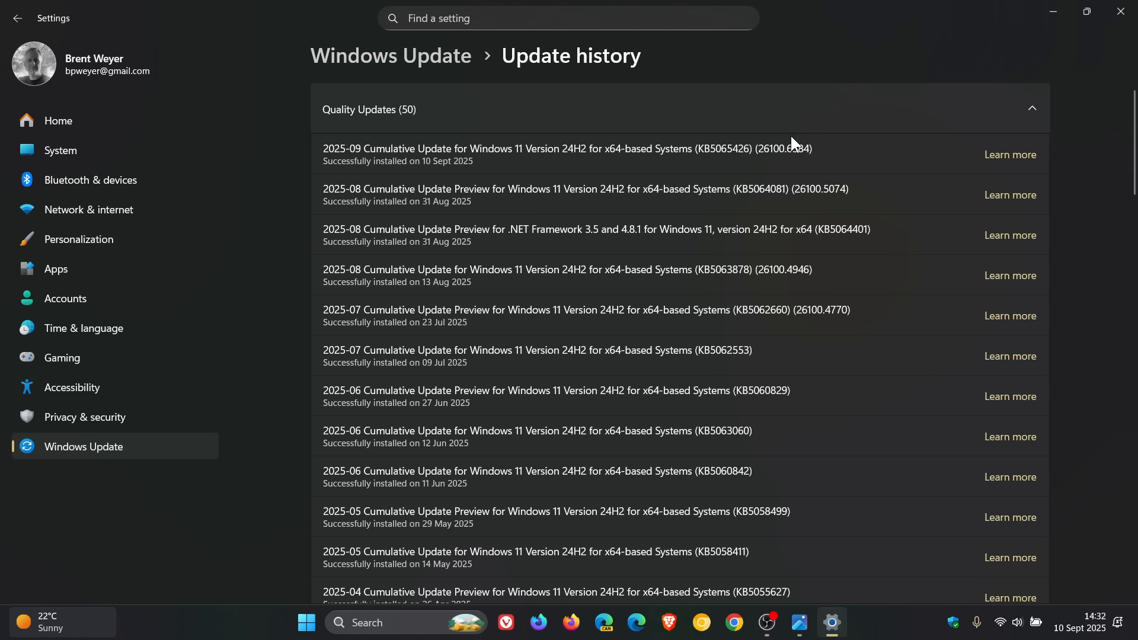
pyautogui.moveTo(844, 182)
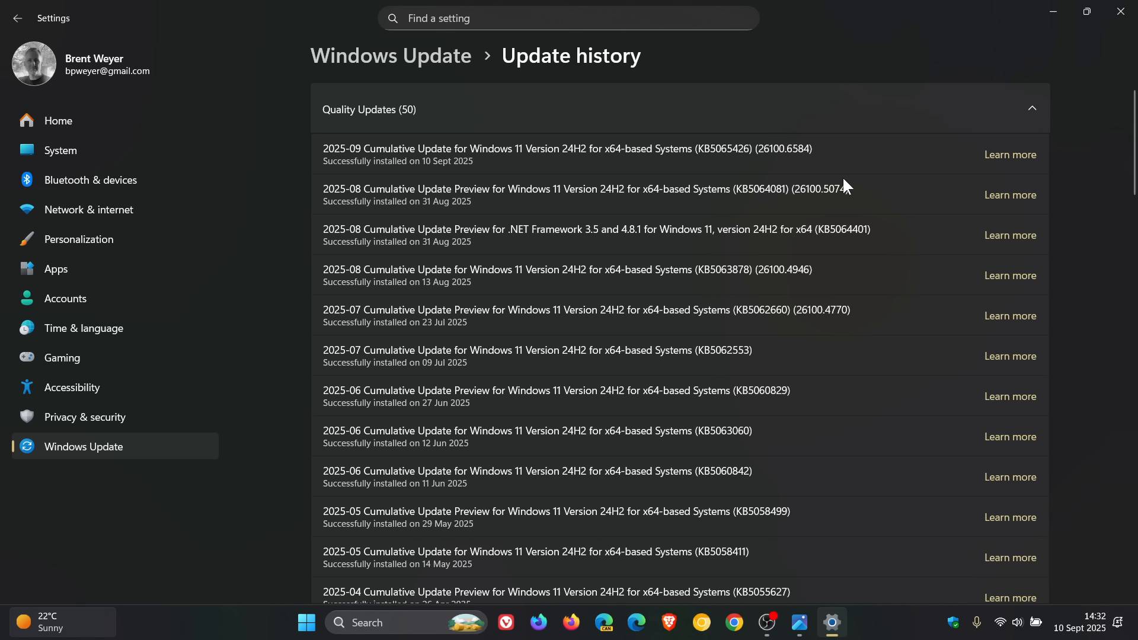
pyautogui.moveTo(773, 196)
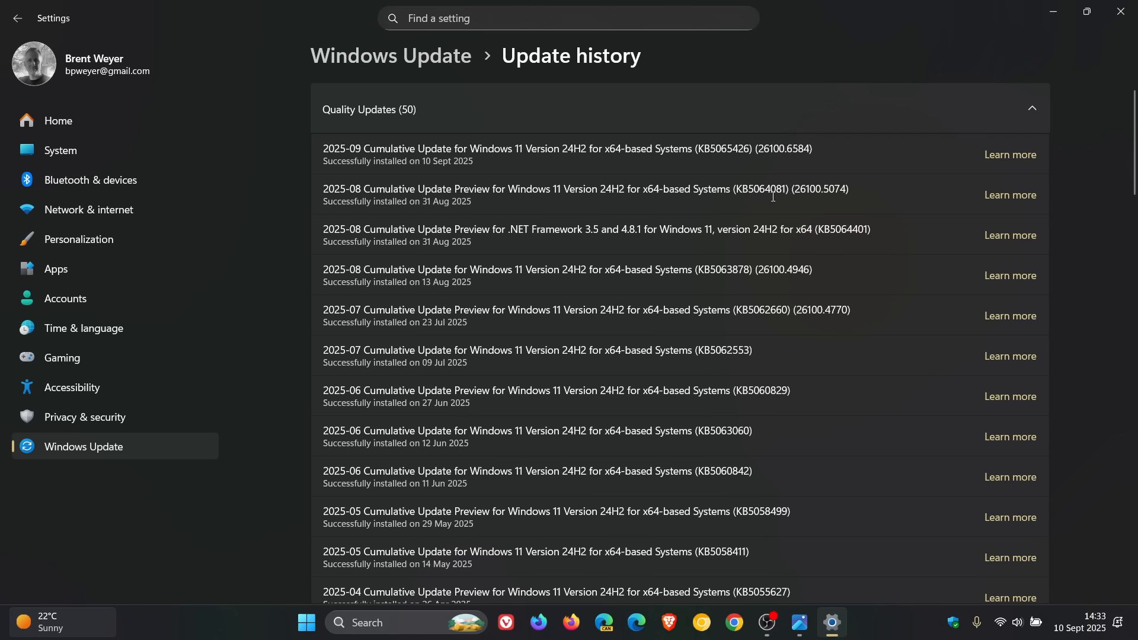
pyautogui.moveTo(749, 214)
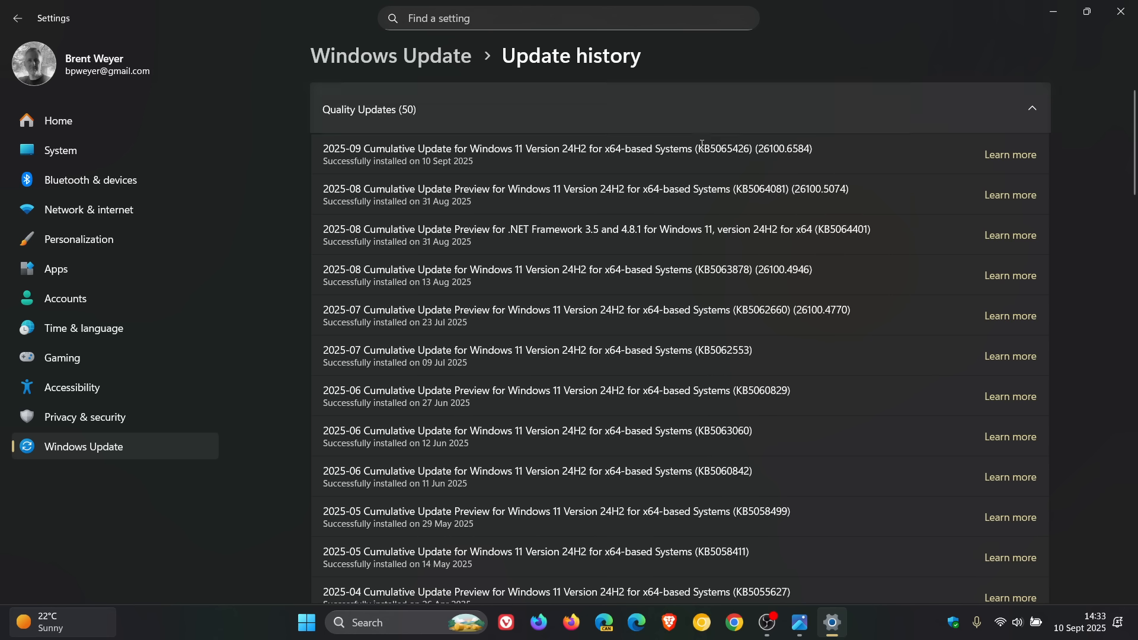
pyautogui.moveTo(893, 154)
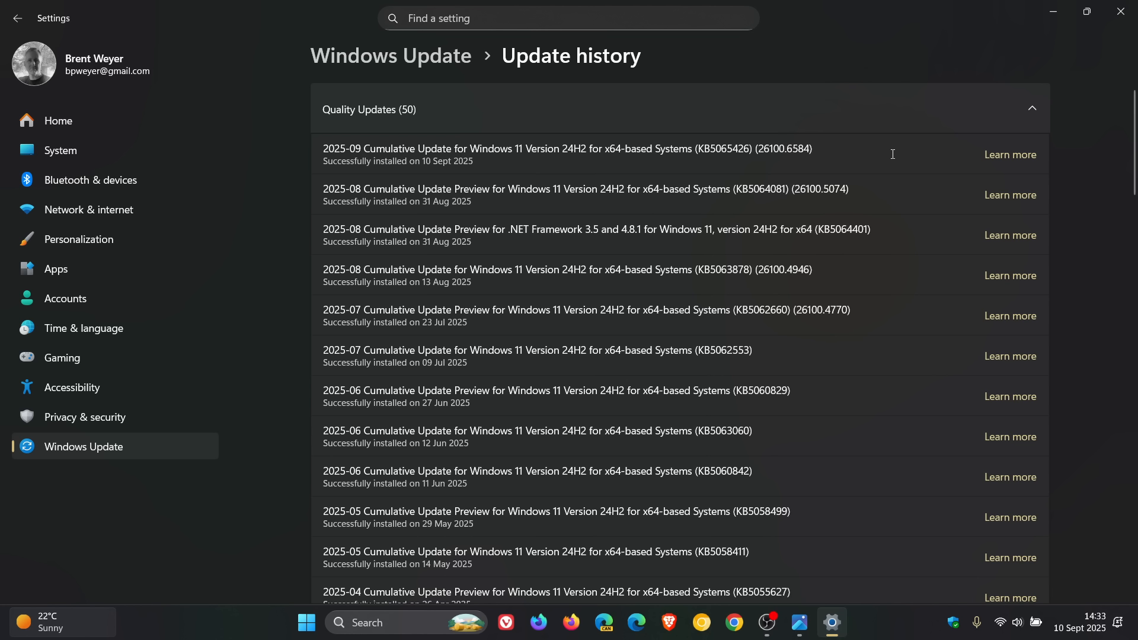
pyautogui.moveTo(781, 202)
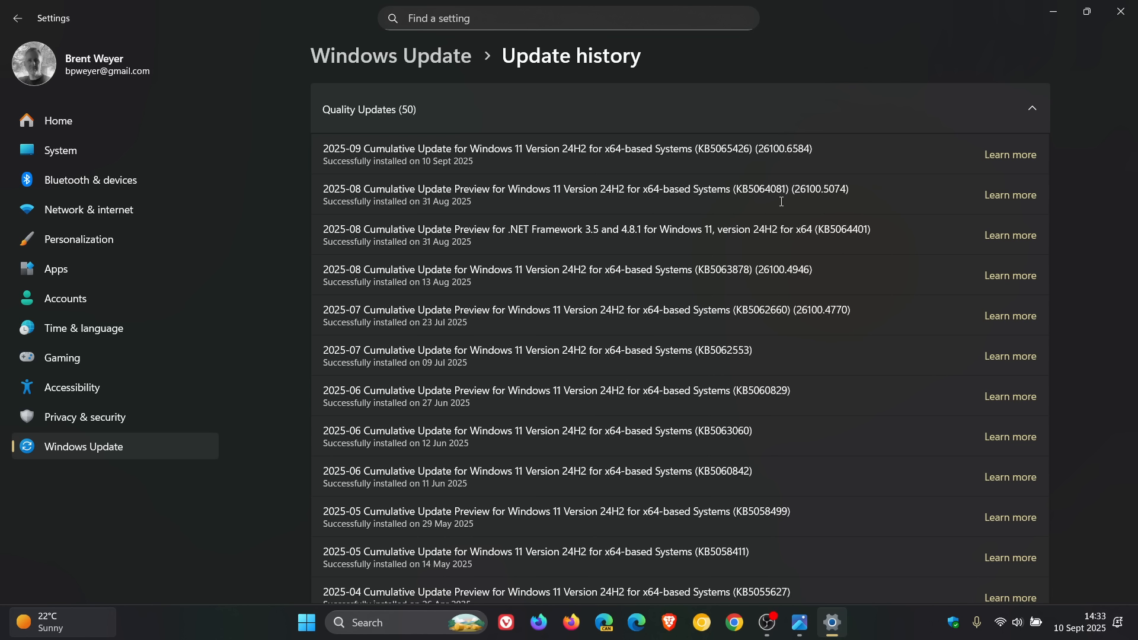
pyautogui.moveTo(786, 204)
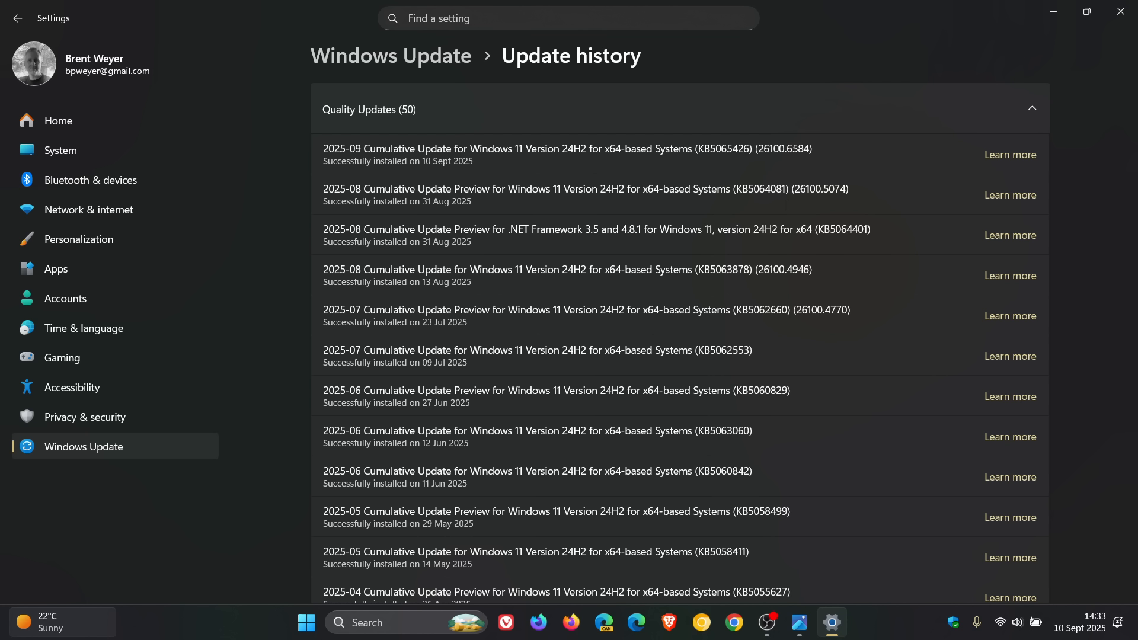
pyautogui.moveTo(848, 150)
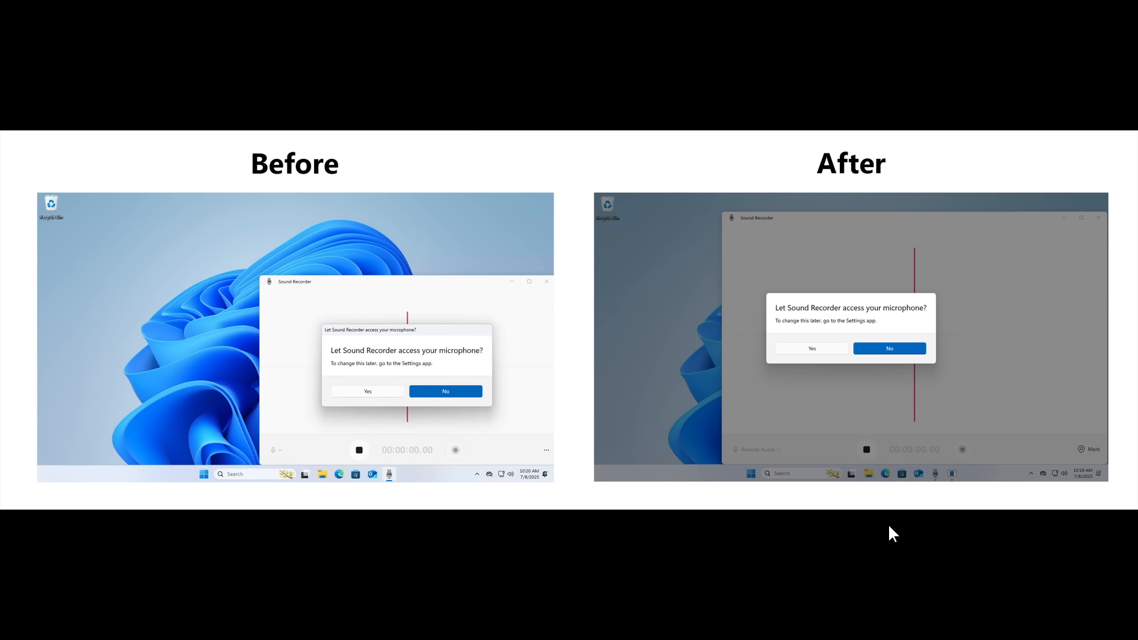
pyautogui.moveTo(737, 323)
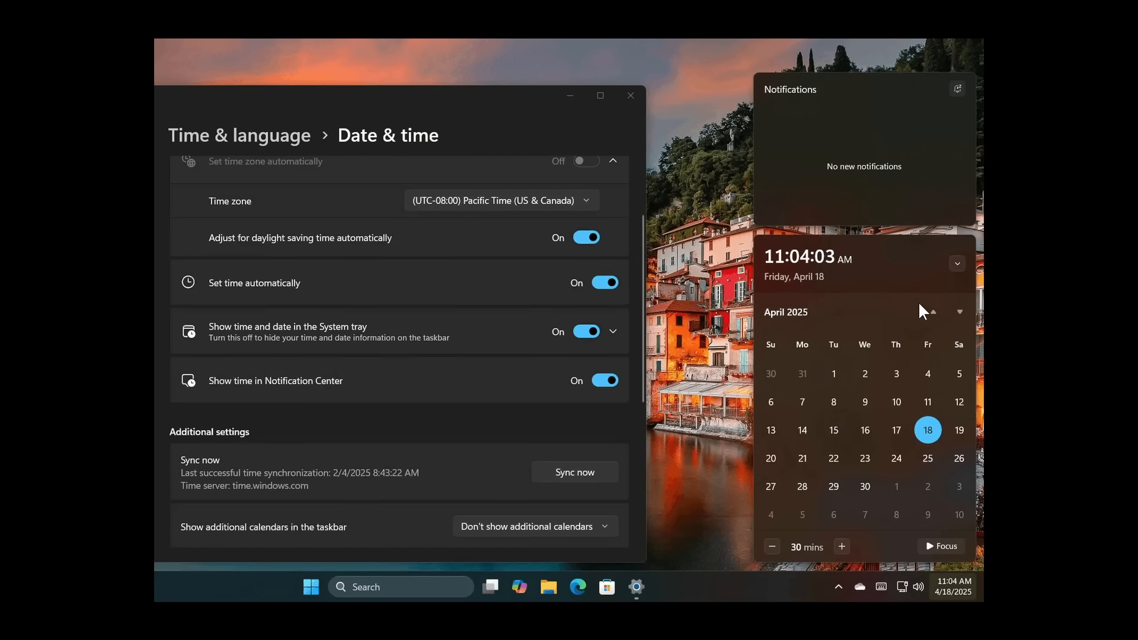
pyautogui.moveTo(909, 290)
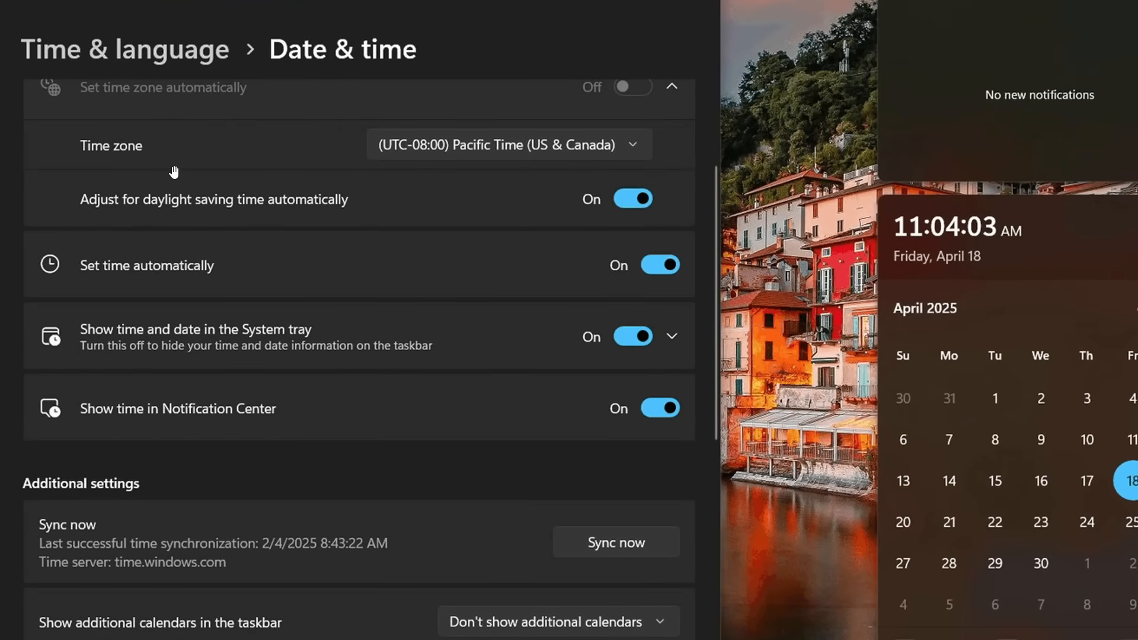
pyautogui.moveTo(147, 136)
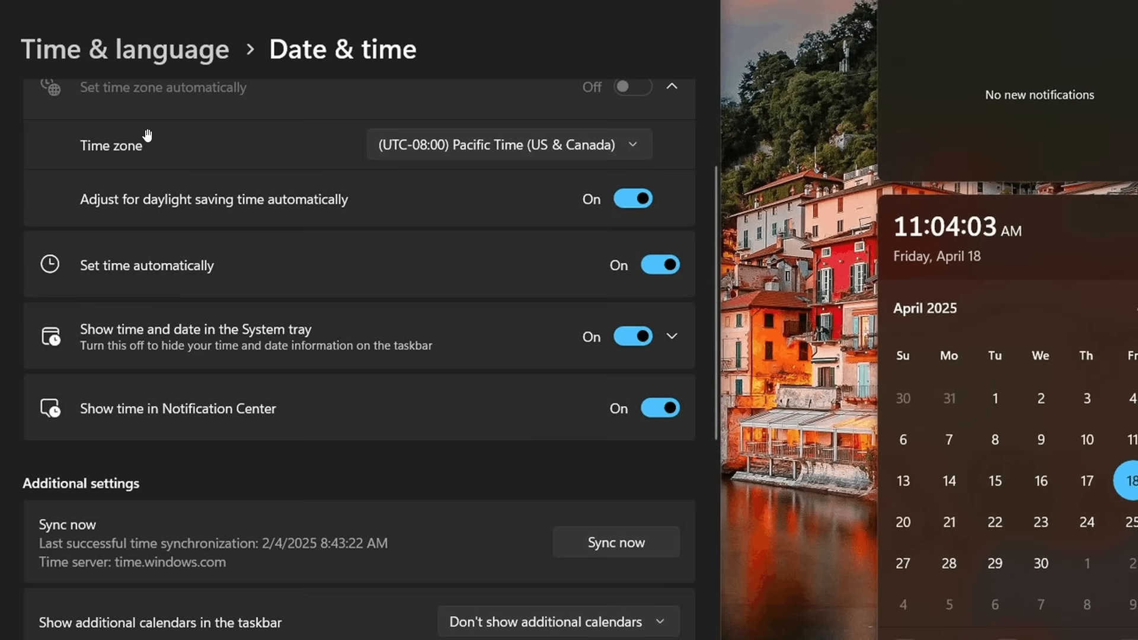
pyautogui.moveTo(235, 411)
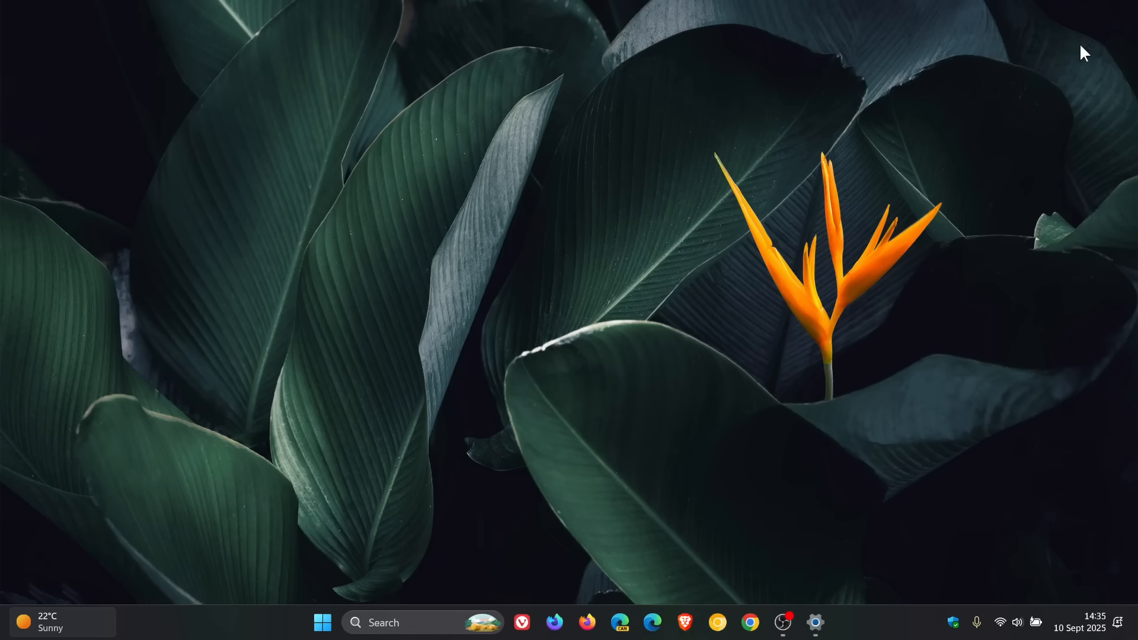
pyautogui.moveTo(880, 277)
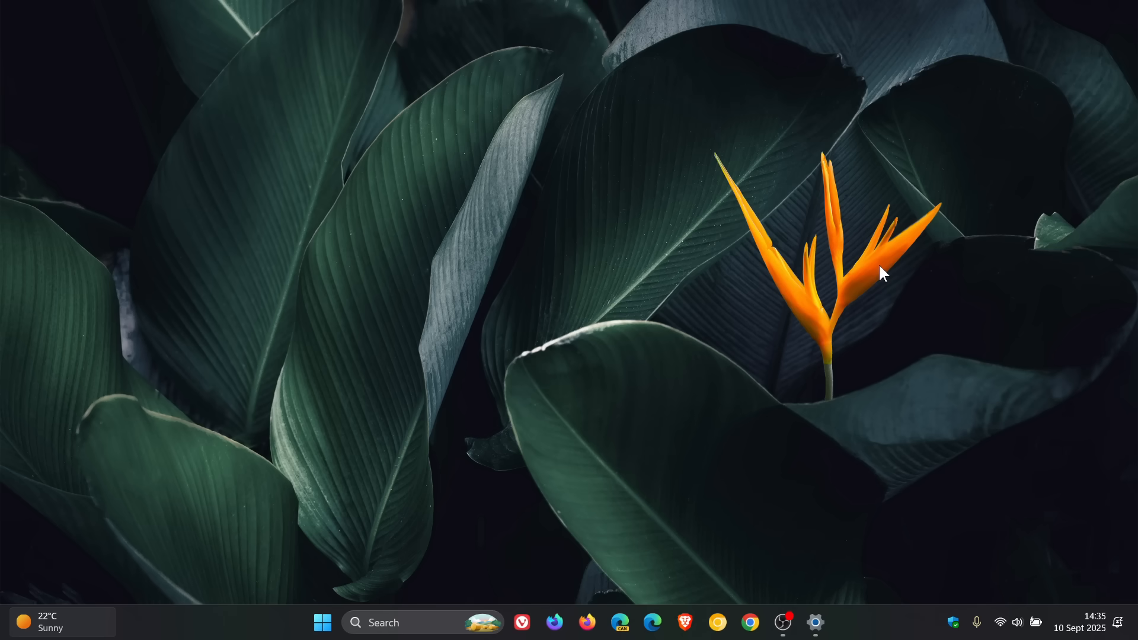
pyautogui.moveTo(337, 615)
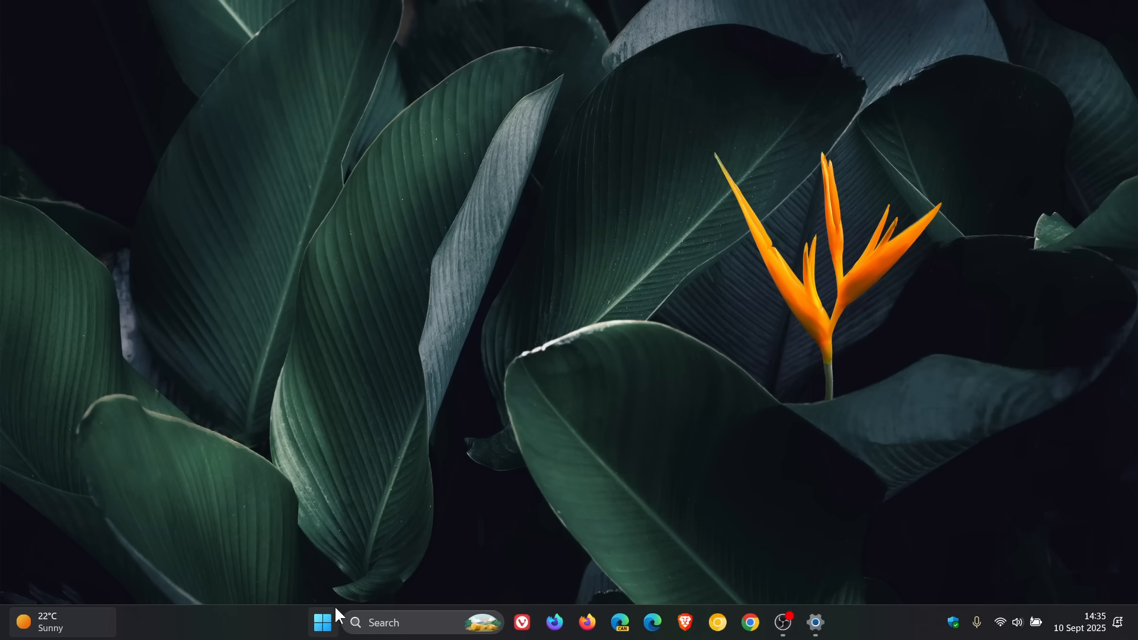
pyautogui.moveTo(576, 499)
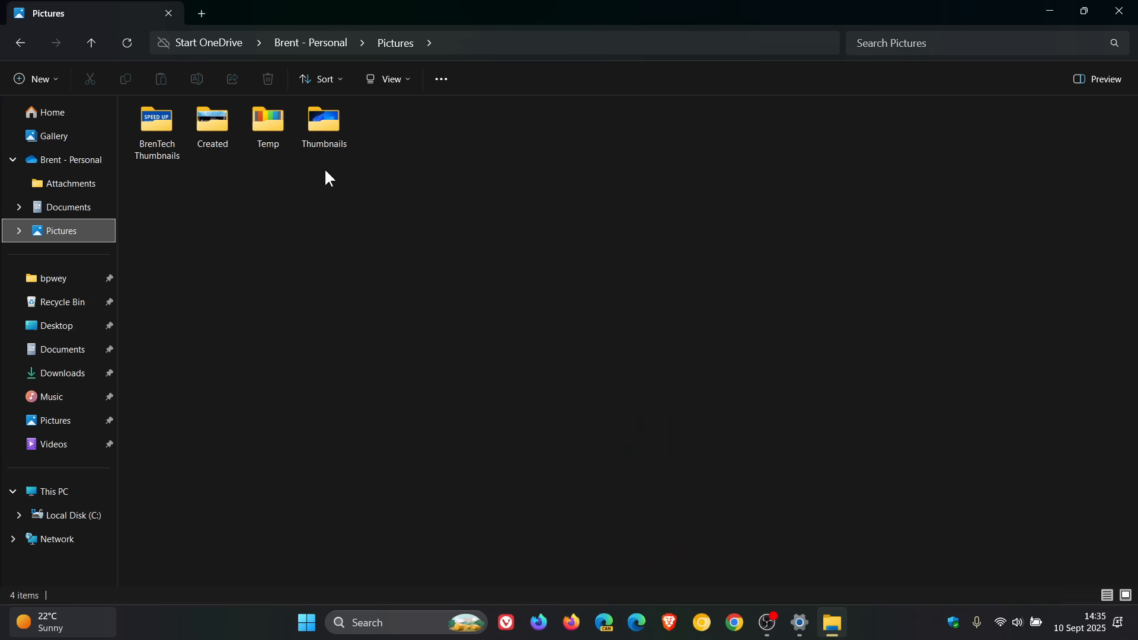
# Step: Open the Thumbnails folder and show the new context menu on image 117
pyautogui.doubleClick(324, 118)
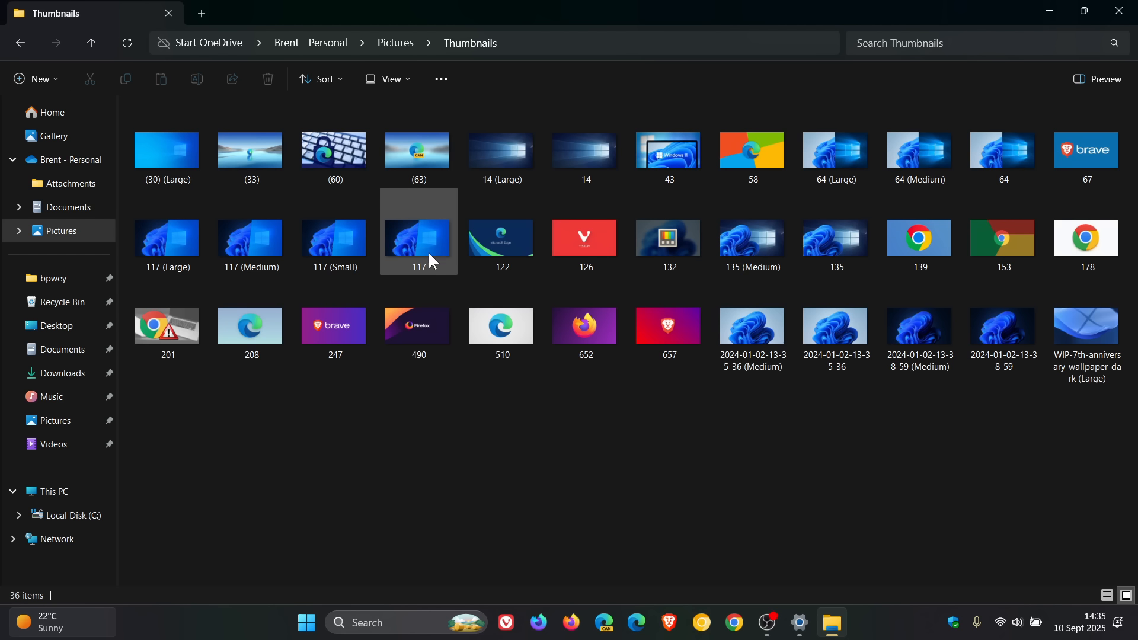
pyautogui.moveTo(420, 237)
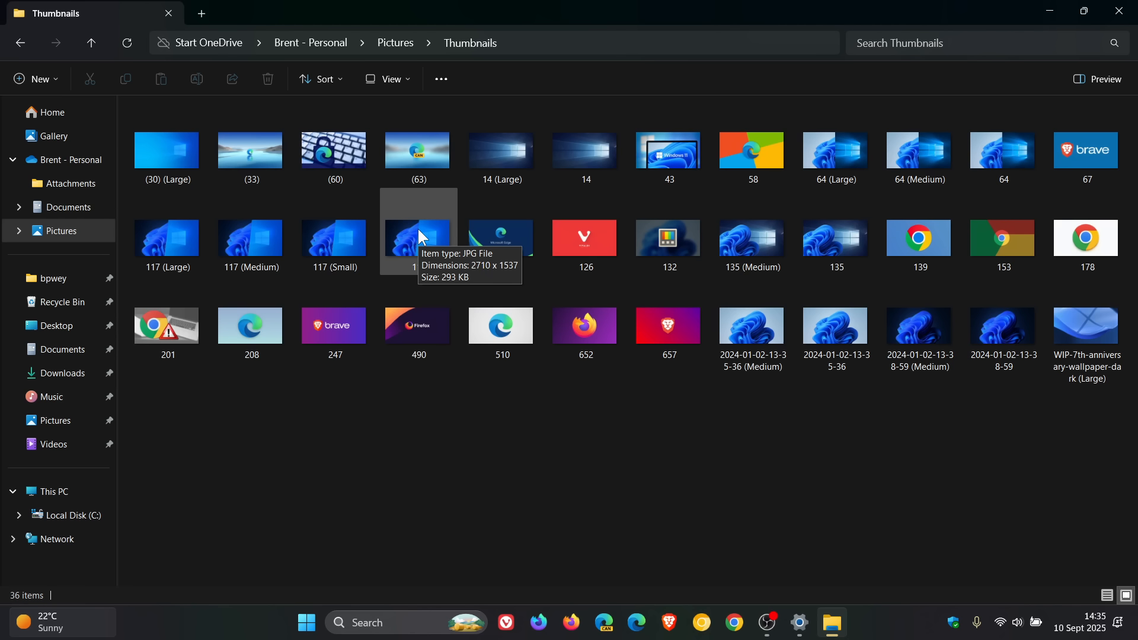
pyautogui.rightClick(418, 239)
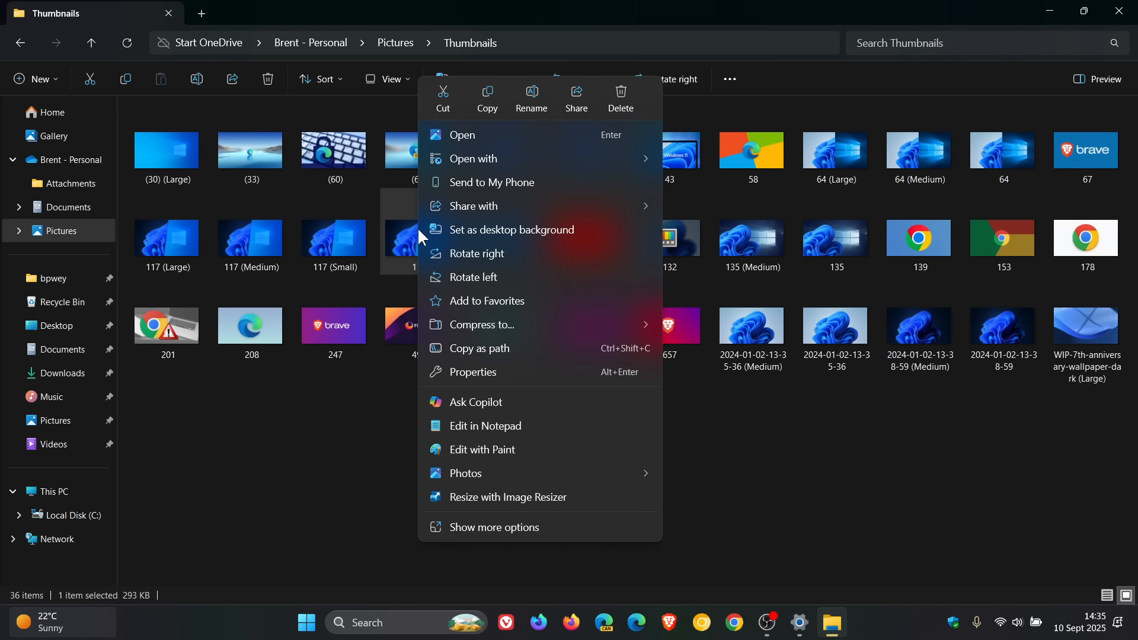
pyautogui.moveTo(495, 232)
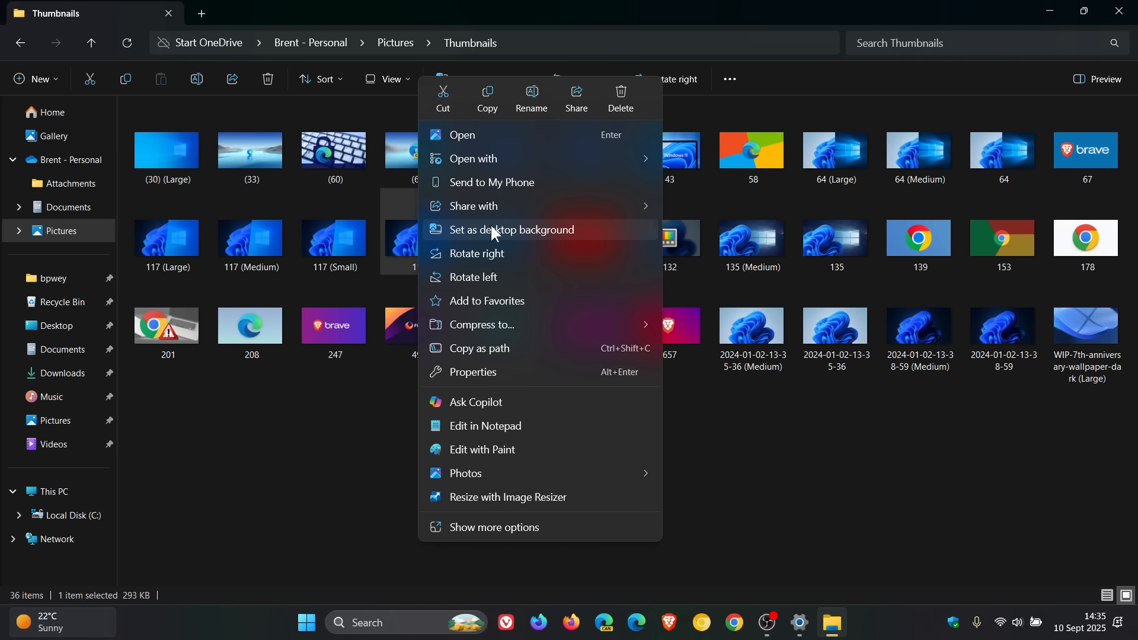
pyautogui.moveTo(535, 114)
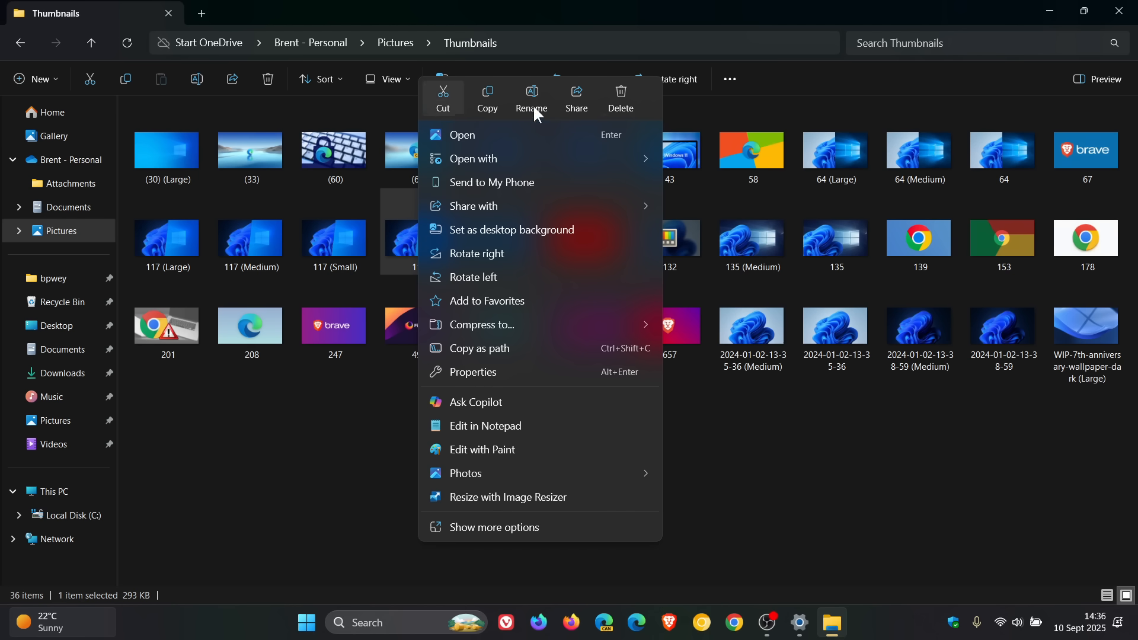
pyautogui.moveTo(569, 128)
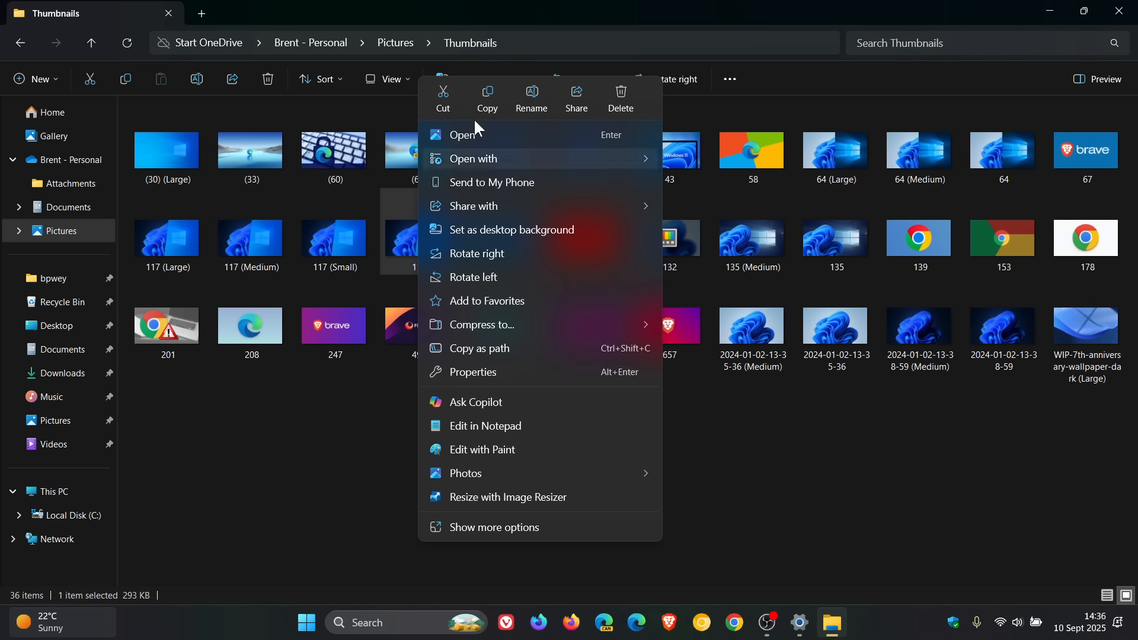
pyautogui.moveTo(473, 106)
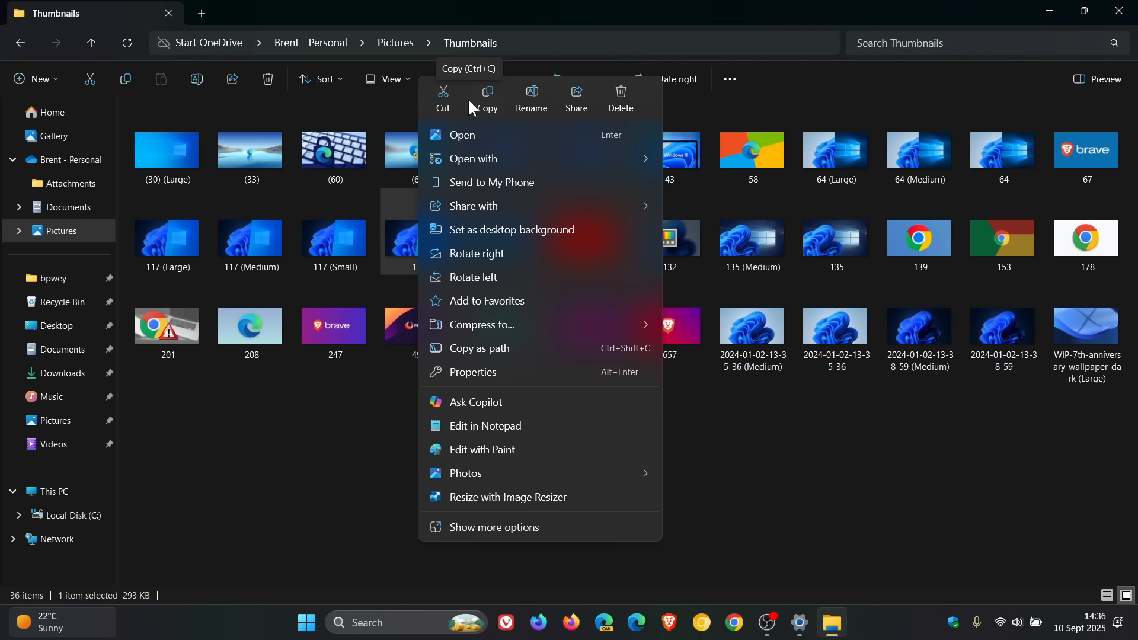
pyautogui.moveTo(605, 94)
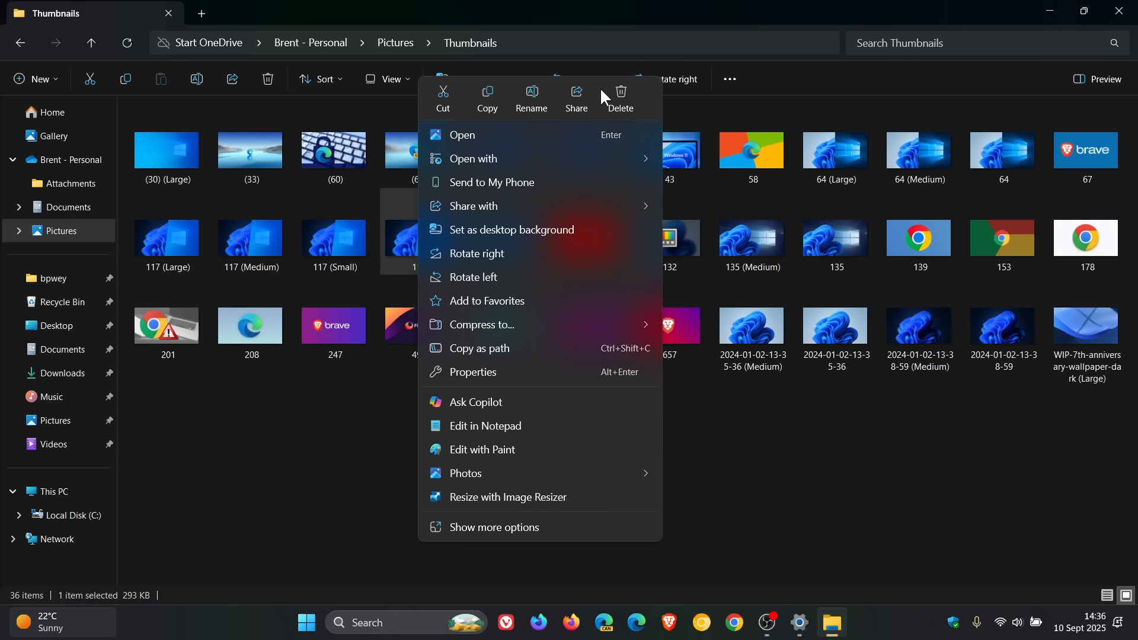
pyautogui.moveTo(805, 490)
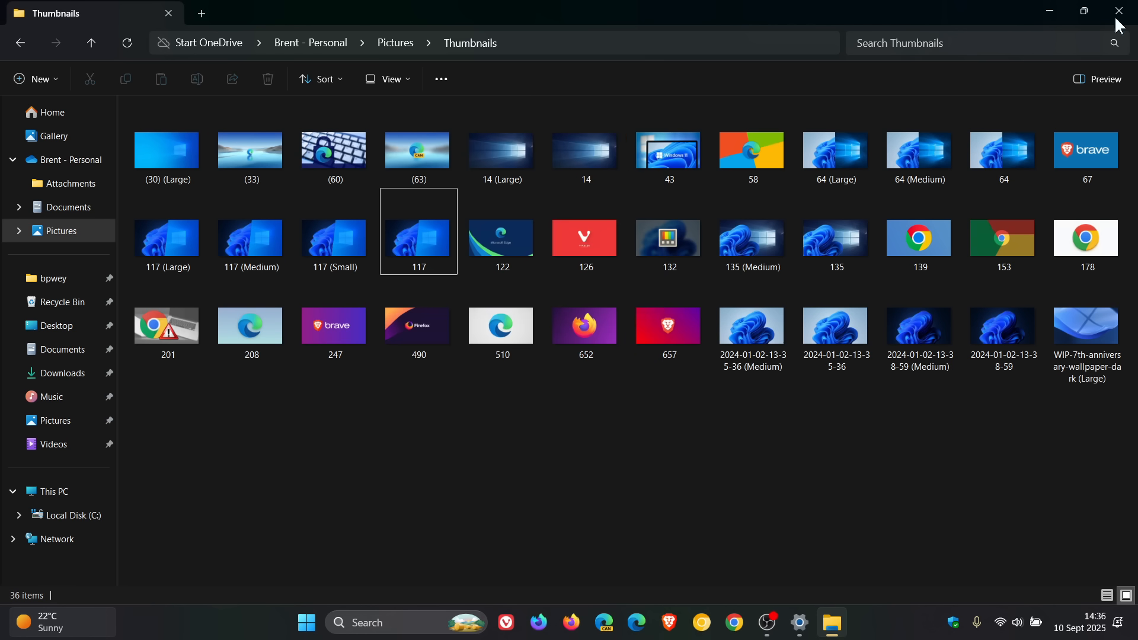
# Step: Close the File Explorer Thumbnails window
pyautogui.click(1117, 10)
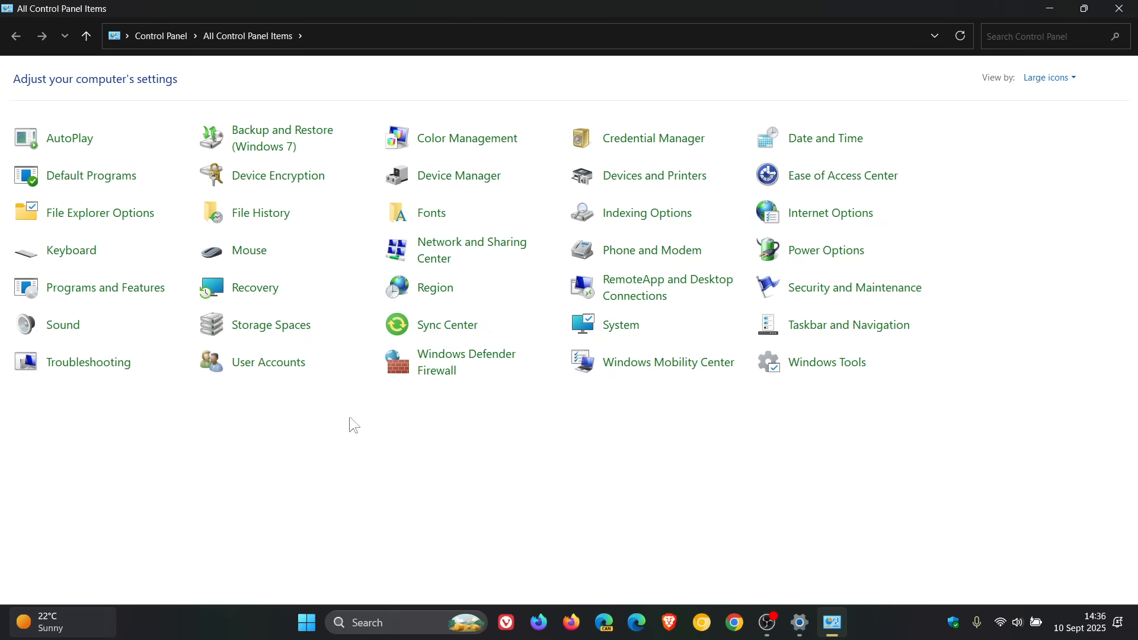
# Step: View Programs and Features and the maximized Windows Features list, then close Control Panel
pyautogui.click(104, 287)
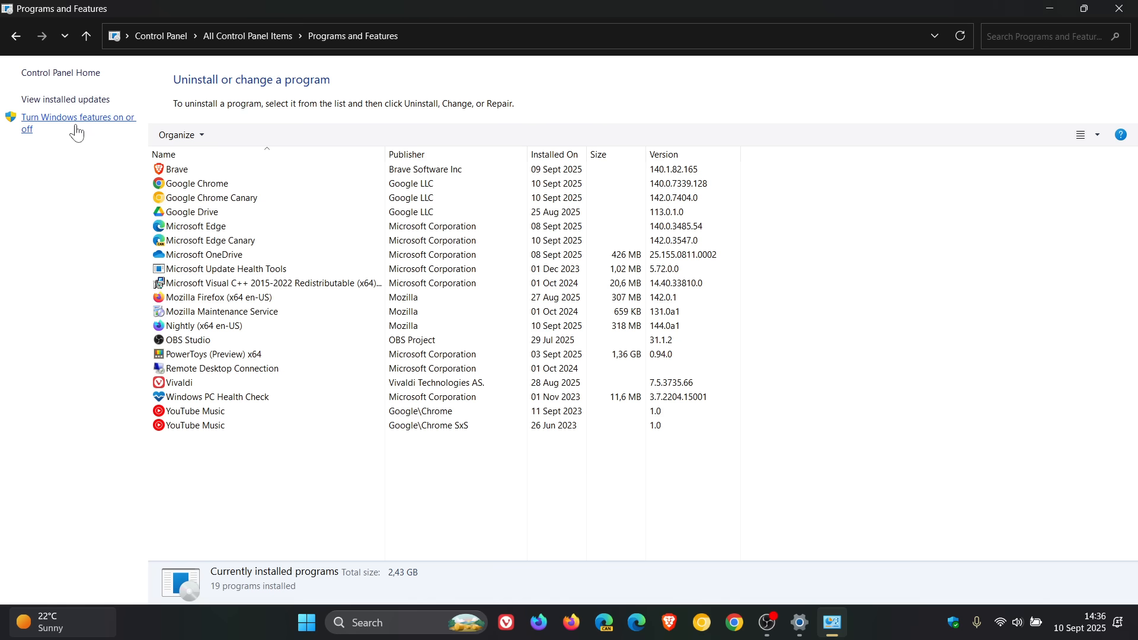
pyautogui.click(71, 117)
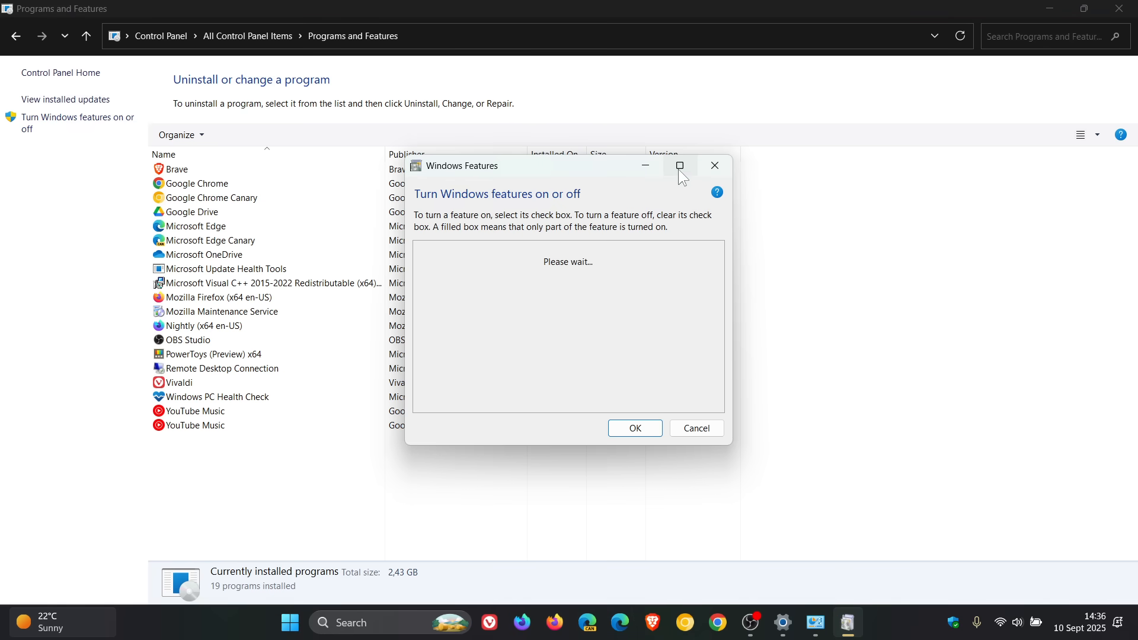
pyautogui.click(679, 166)
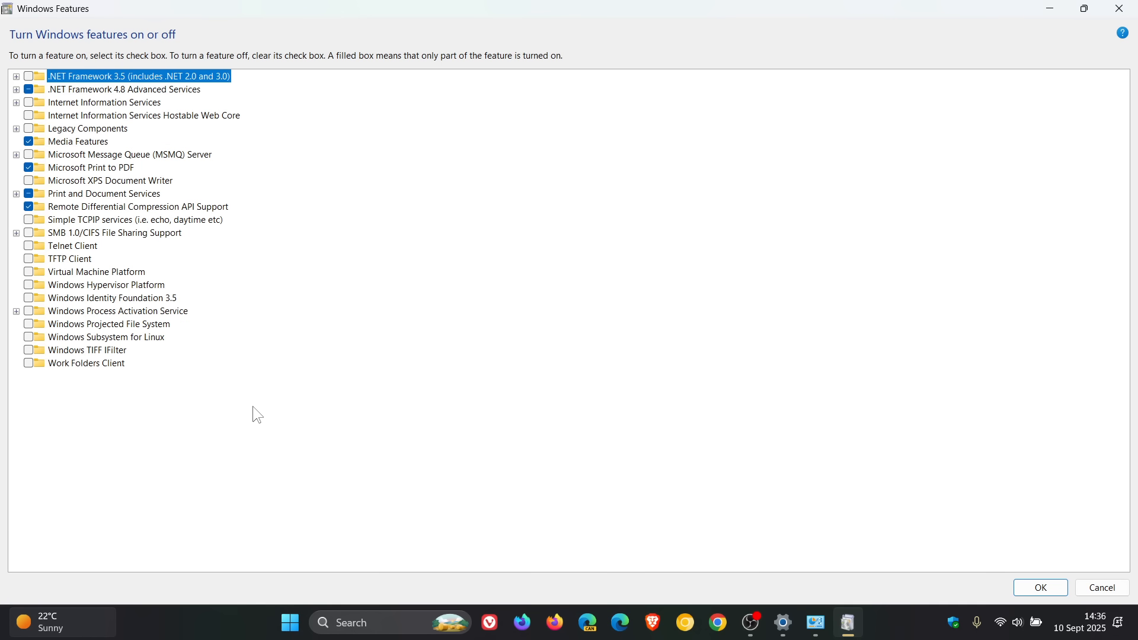
pyautogui.moveTo(67, 278)
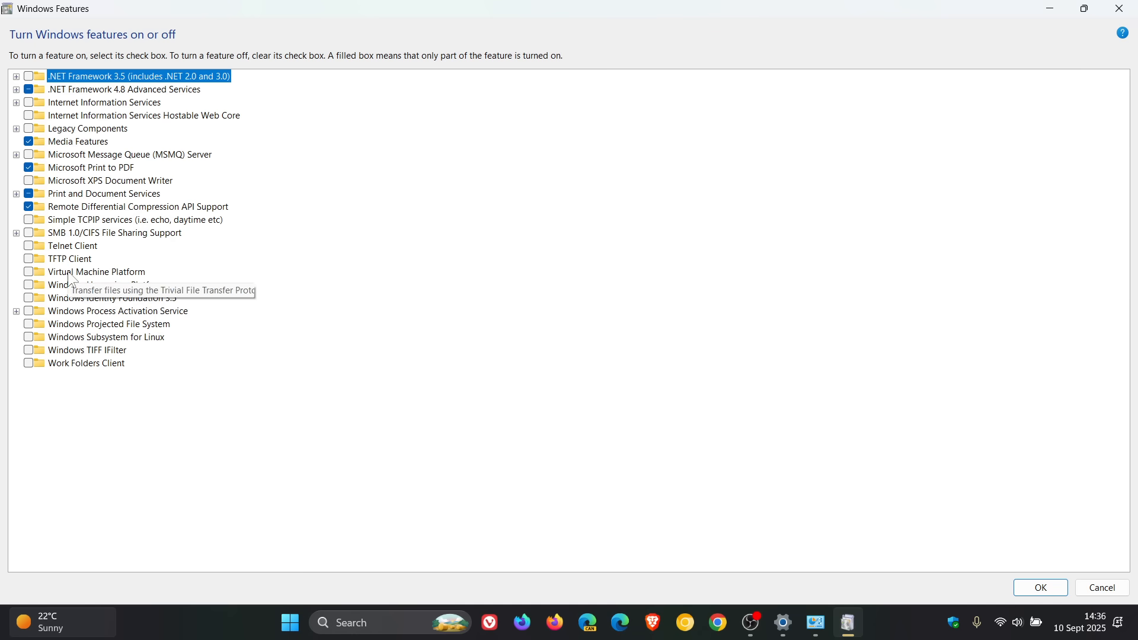
pyautogui.moveTo(74, 343)
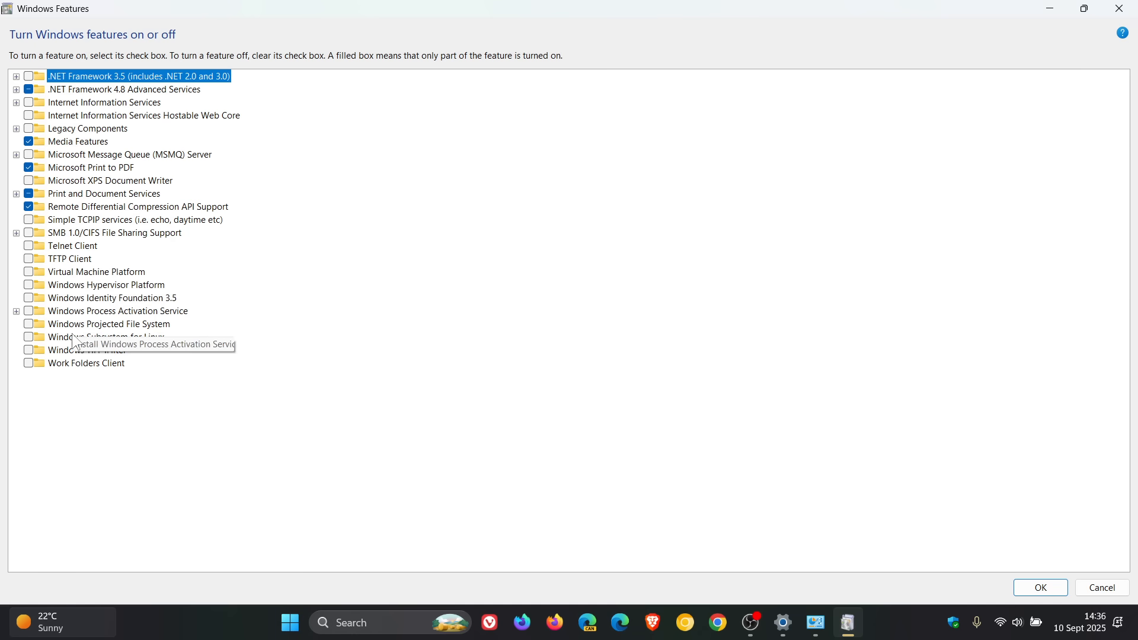
pyautogui.moveTo(46, 316)
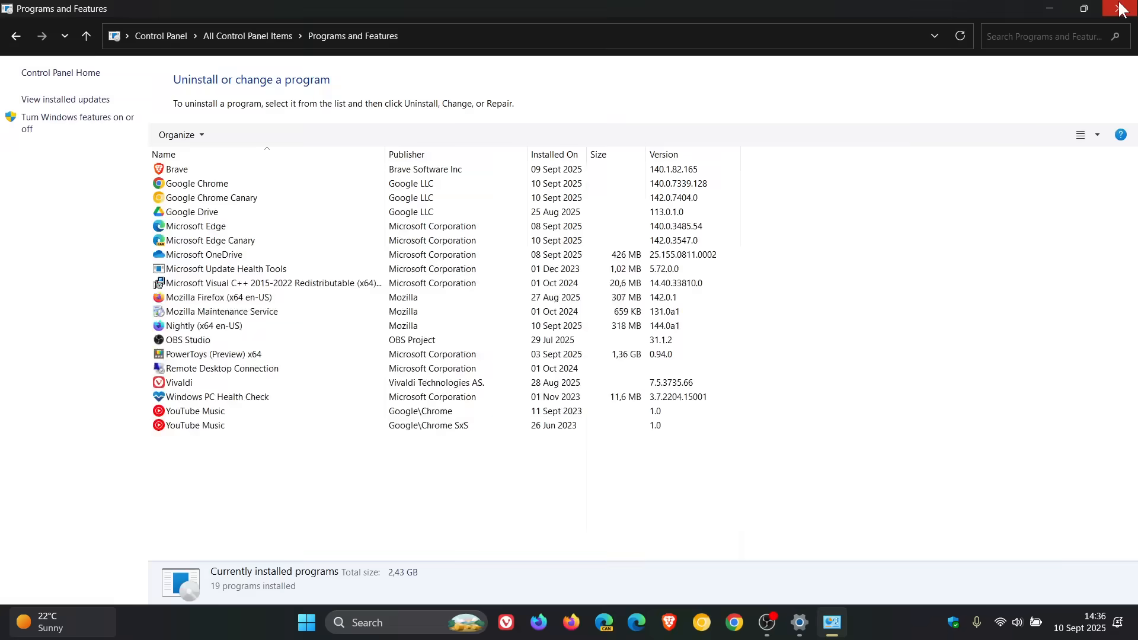
pyautogui.click(1126, 7)
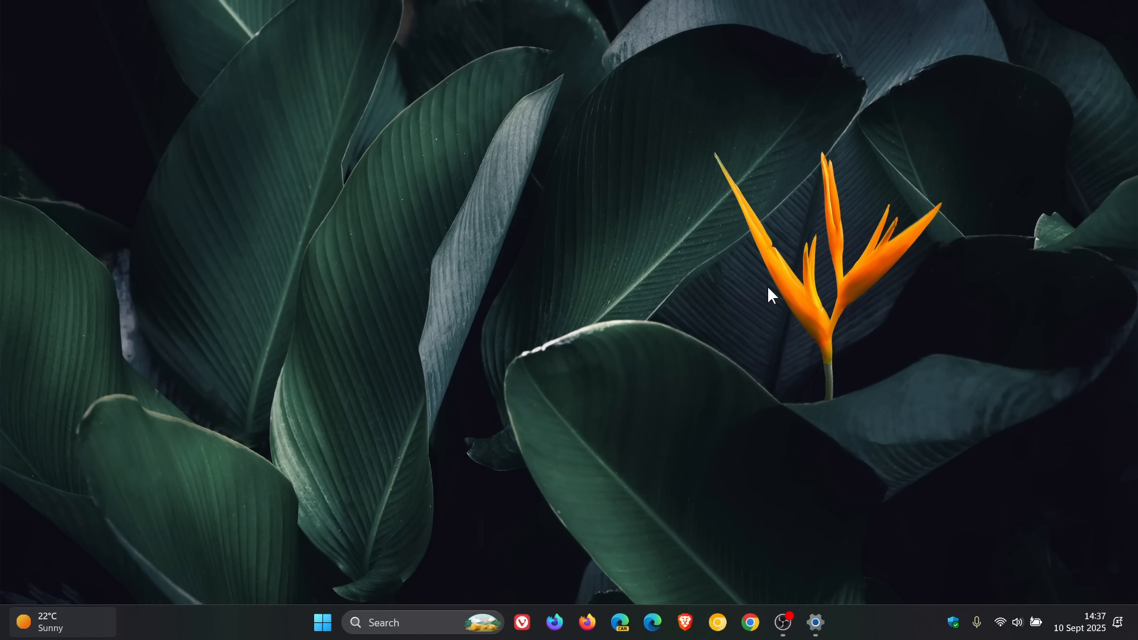
# Step: Open Control Panel's User Accounts and review the UAC slider set to Never notify
pyautogui.click(322, 639)
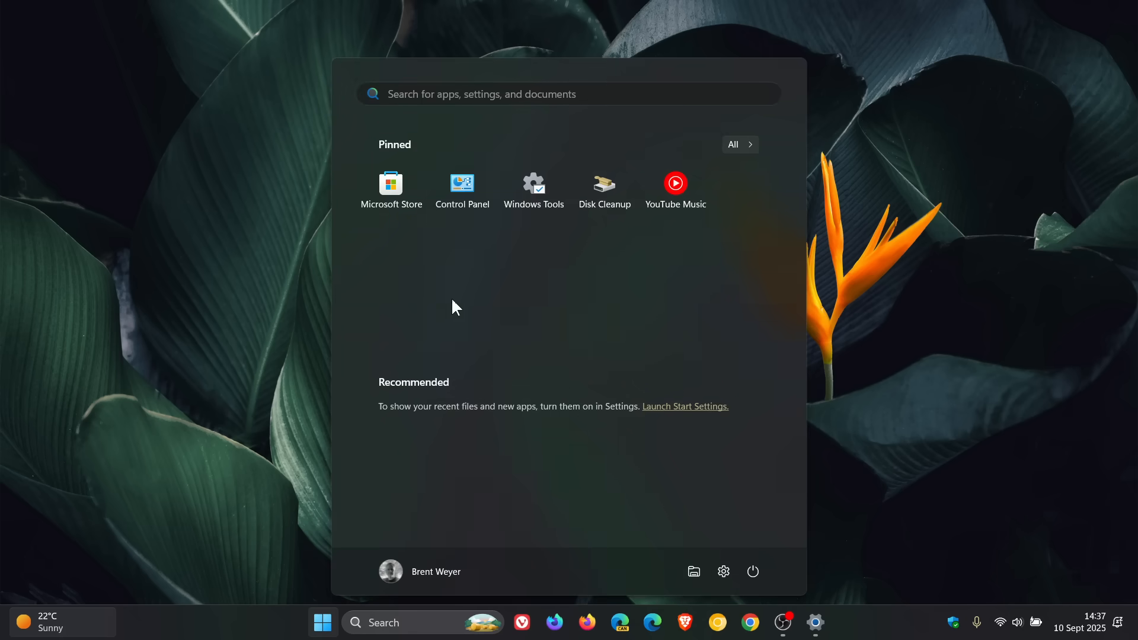
pyautogui.click(462, 182)
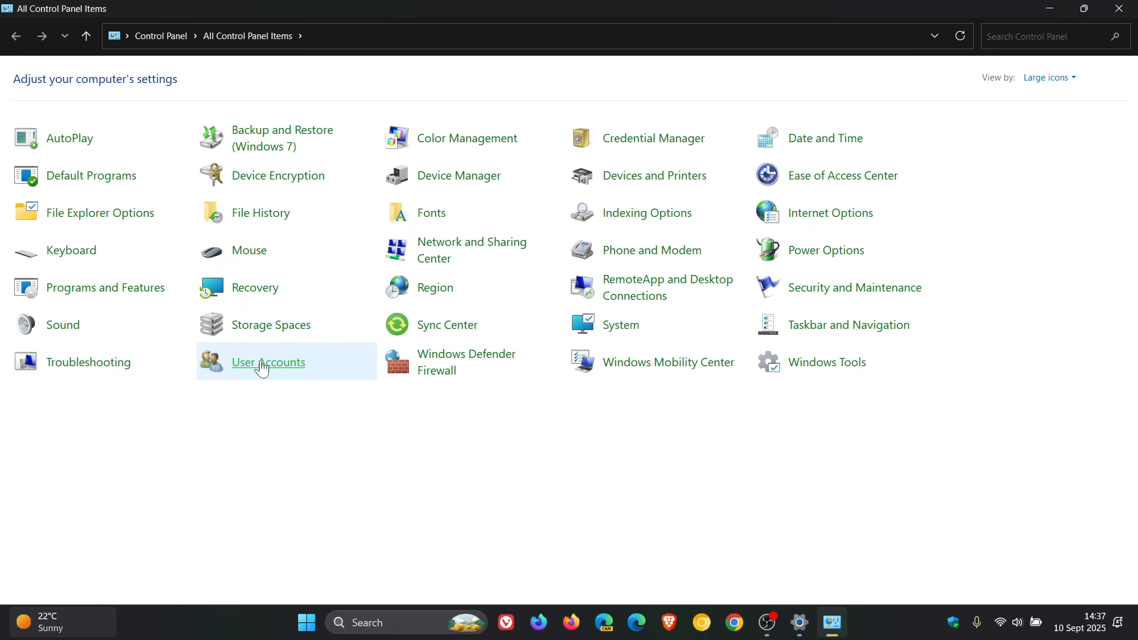
pyautogui.click(268, 361)
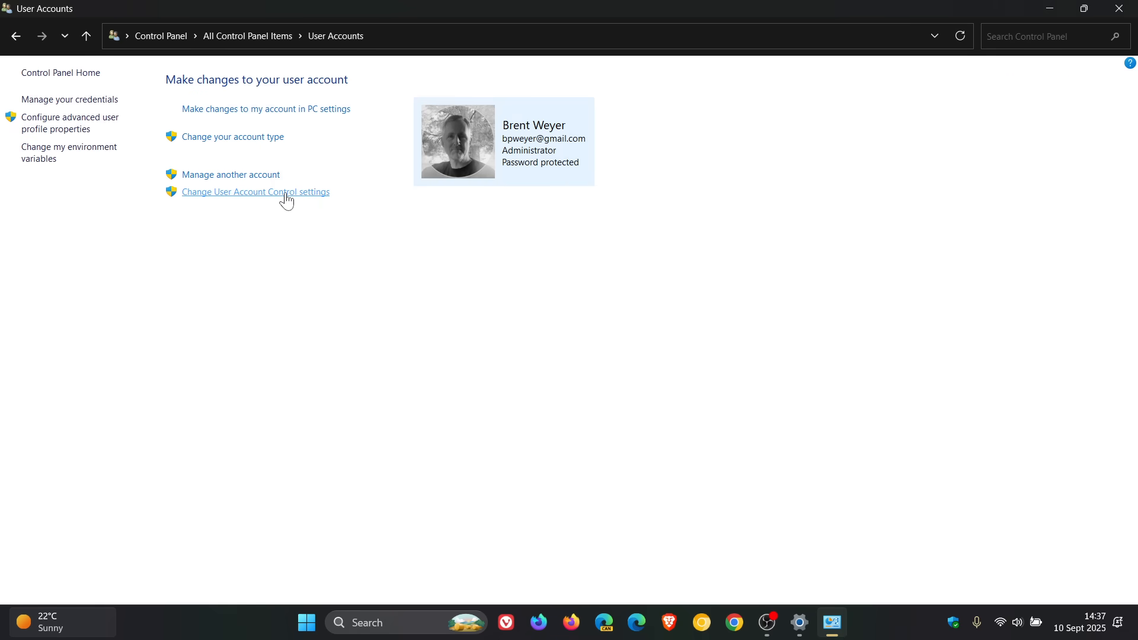
pyautogui.click(255, 191)
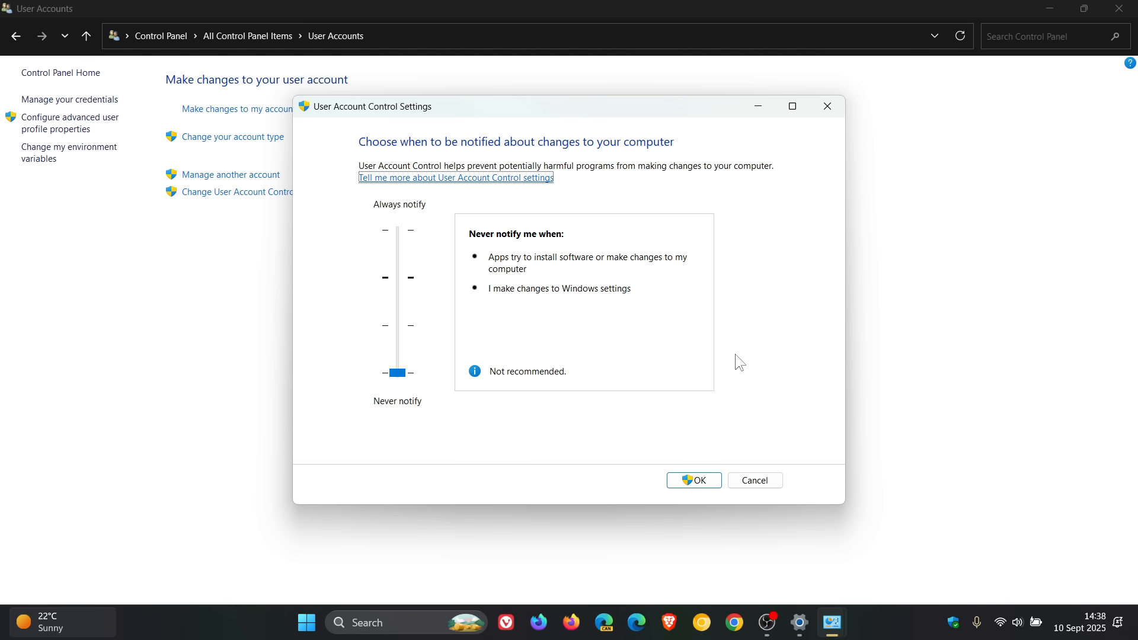
pyautogui.moveTo(424, 316)
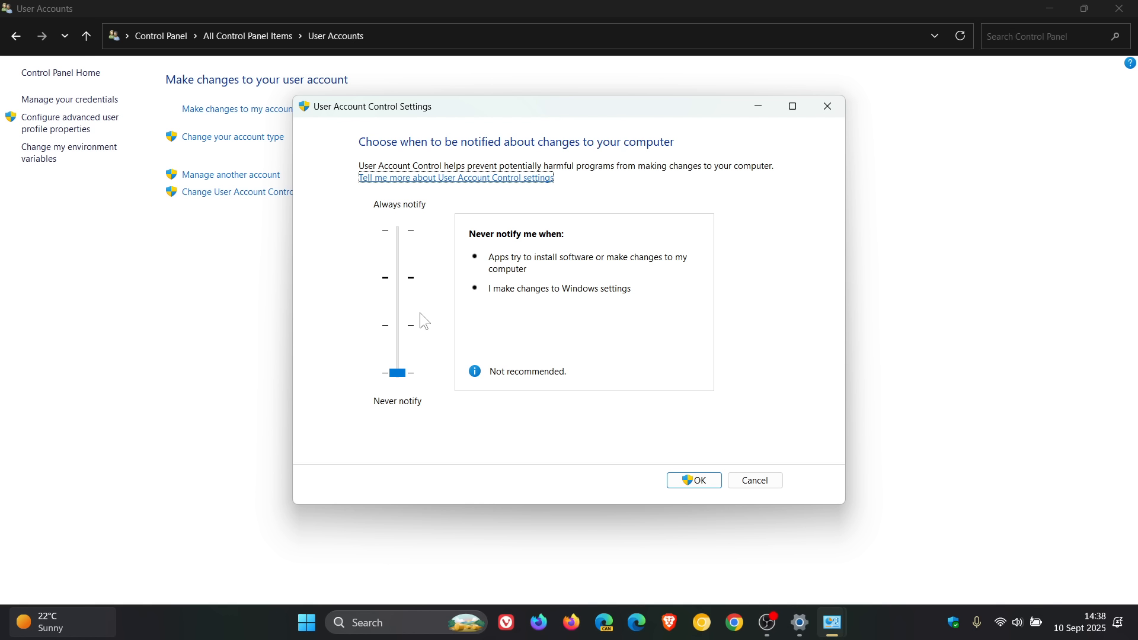
pyautogui.moveTo(408, 436)
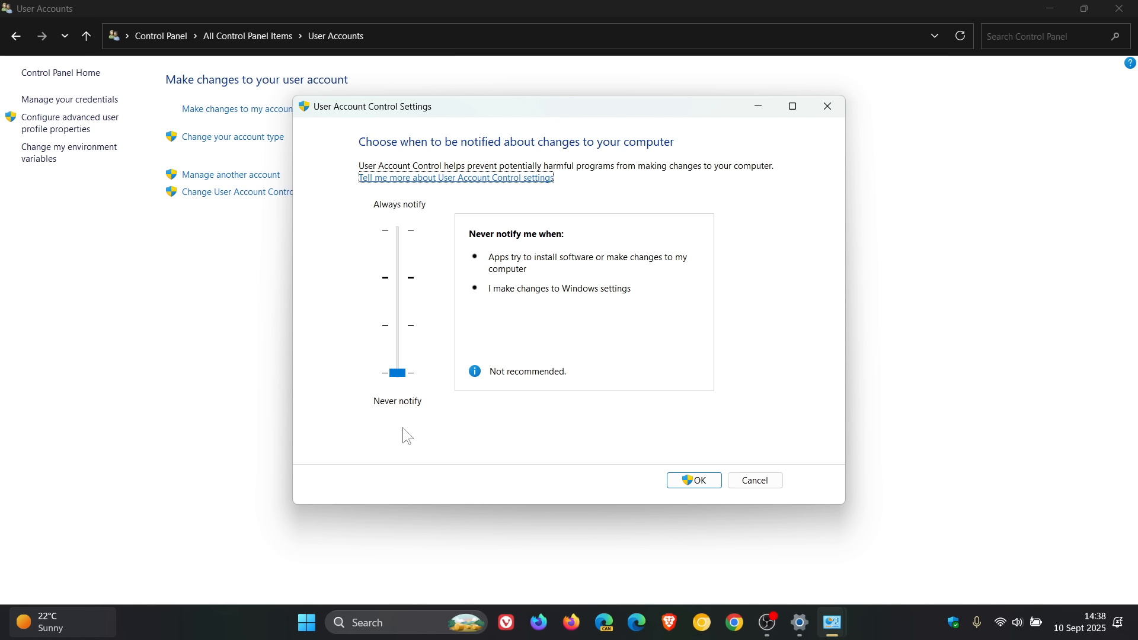
pyautogui.moveTo(744, 415)
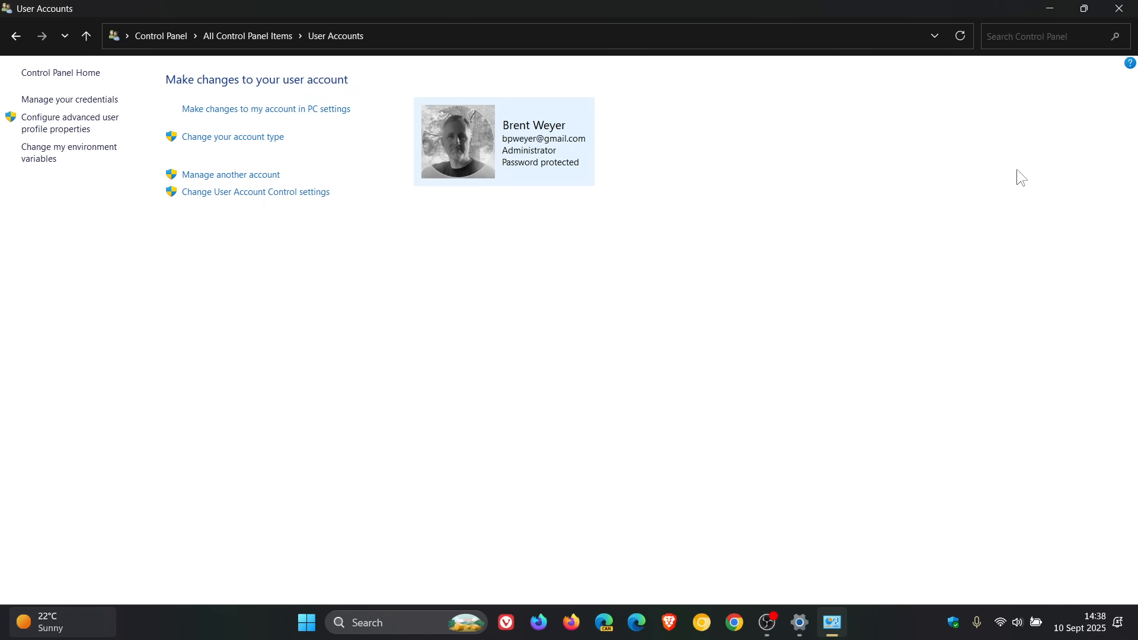
# Step: Close the Control Panel User Accounts window
pyautogui.click(1118, 8)
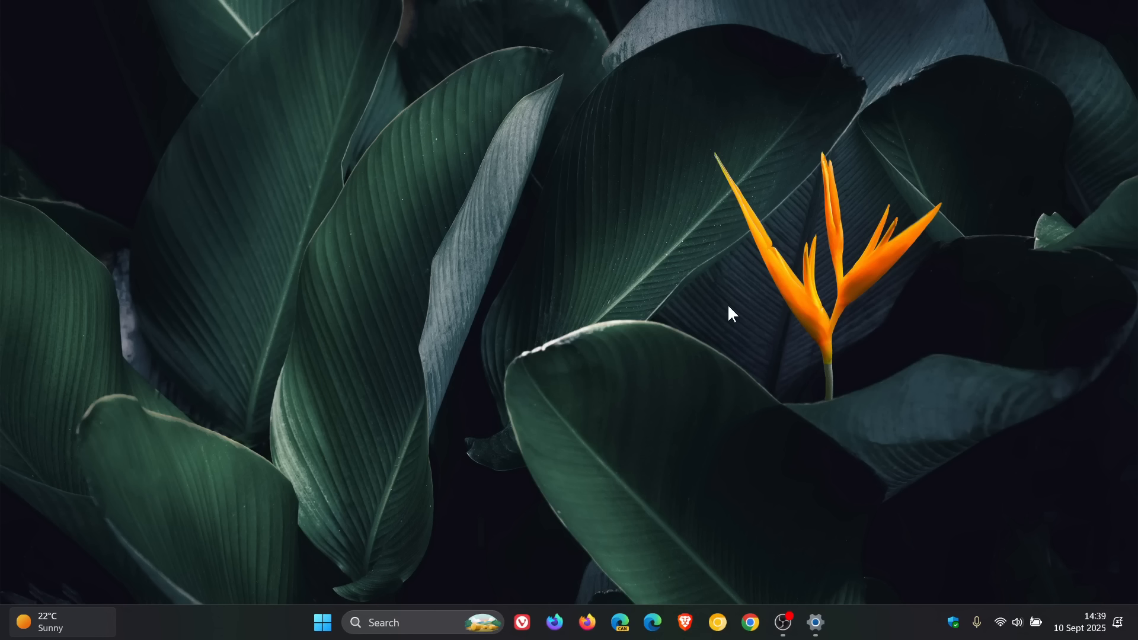
# Step: Bring Settings back to the Update history of 50 quality updates, then leave it
pyautogui.click(782, 622)
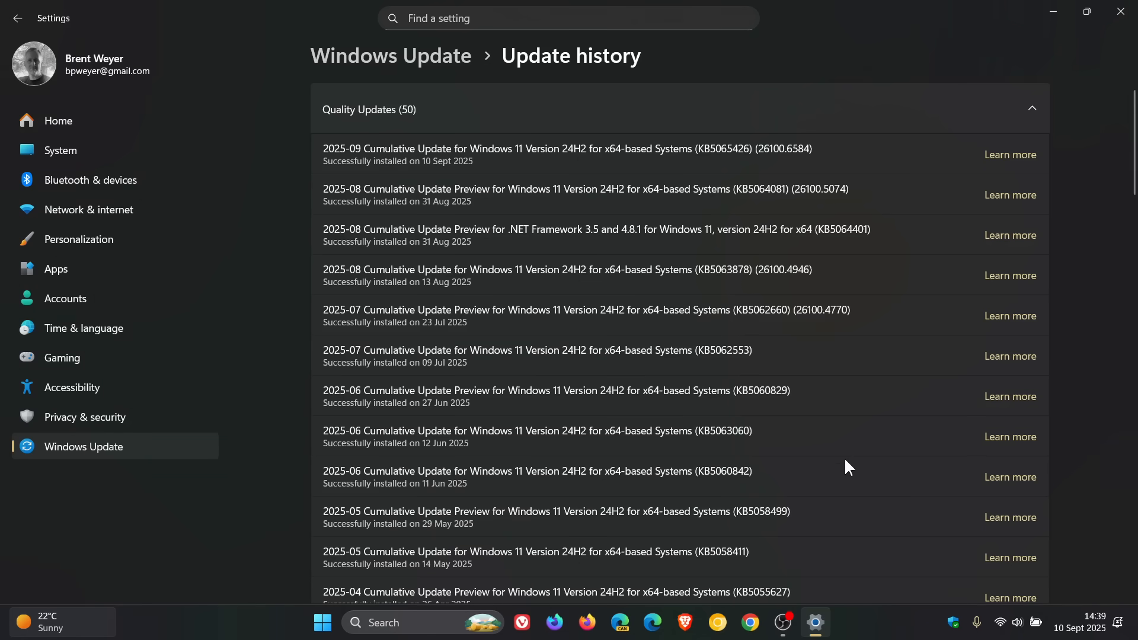
pyautogui.moveTo(716, 298)
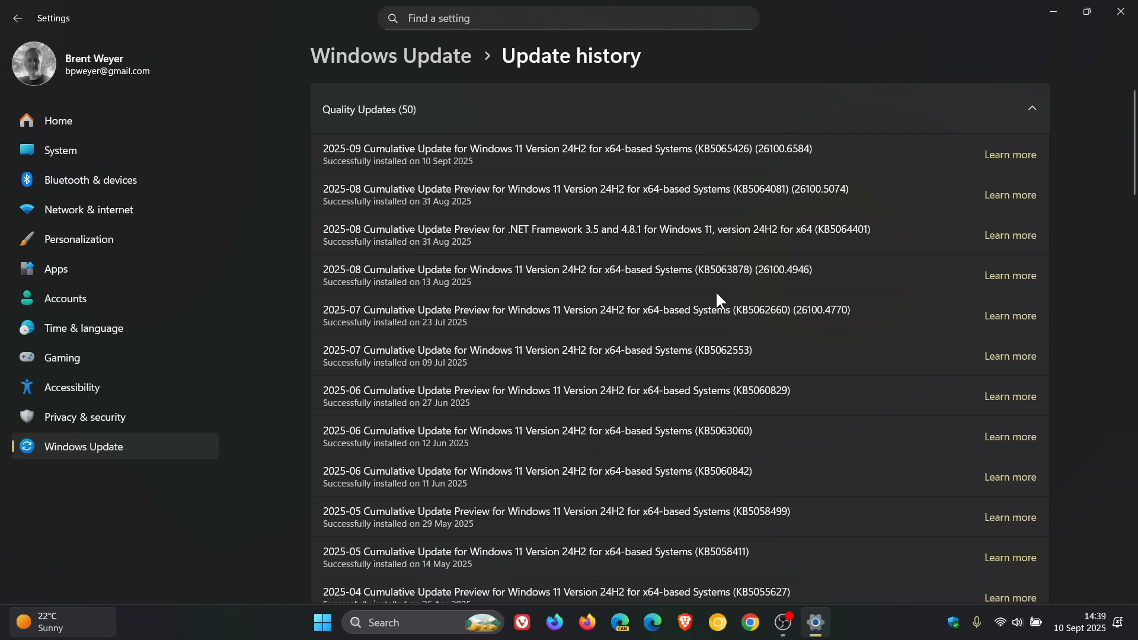
pyautogui.moveTo(1101, 26)
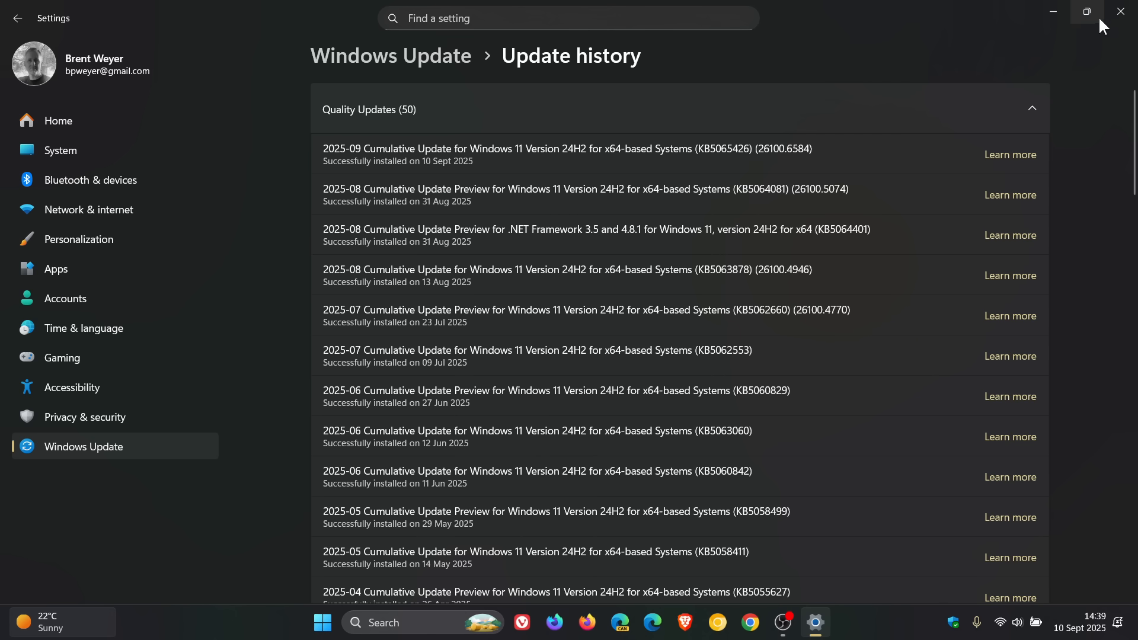
pyautogui.click(781, 622)
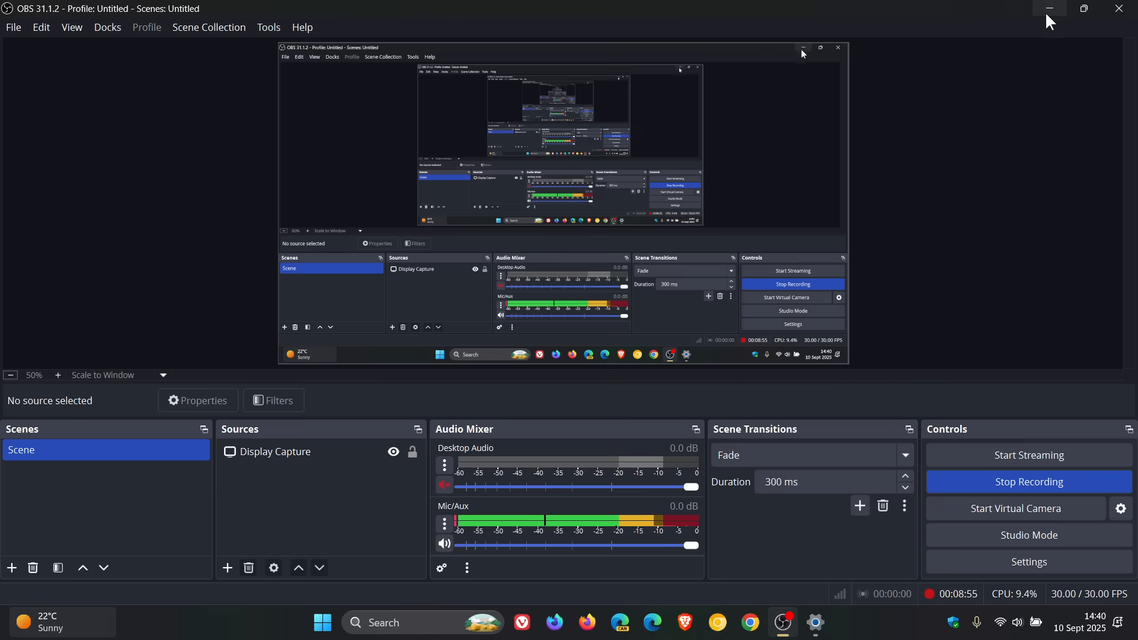
# Step: Minimize OBS, return to the update history and select the September update's KB number
pyautogui.click(1049, 8)
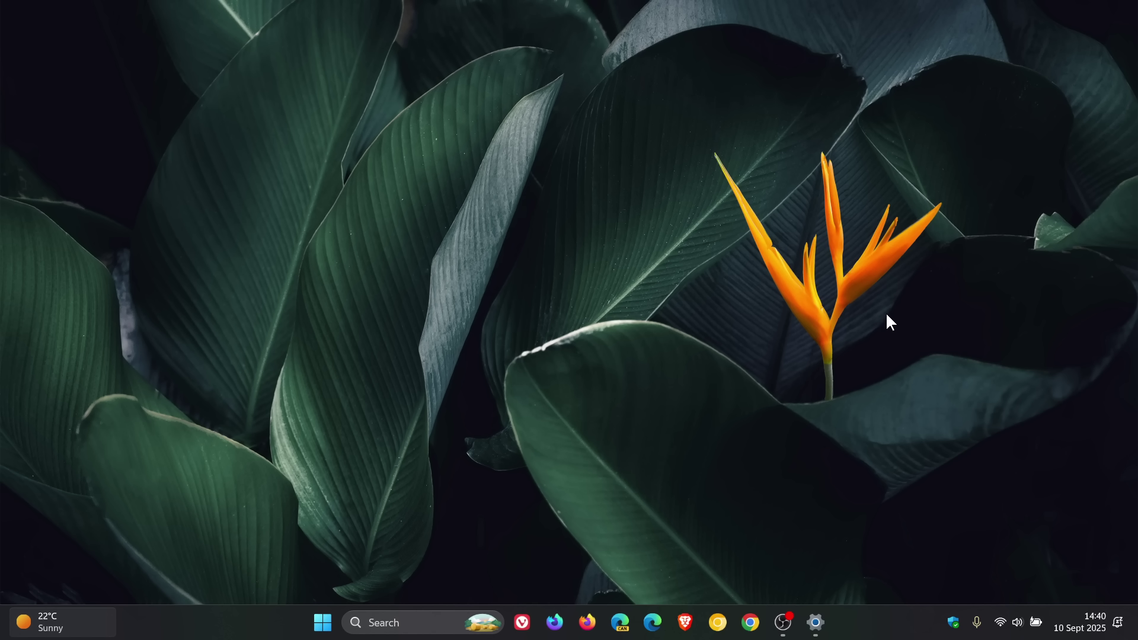
pyautogui.click(815, 622)
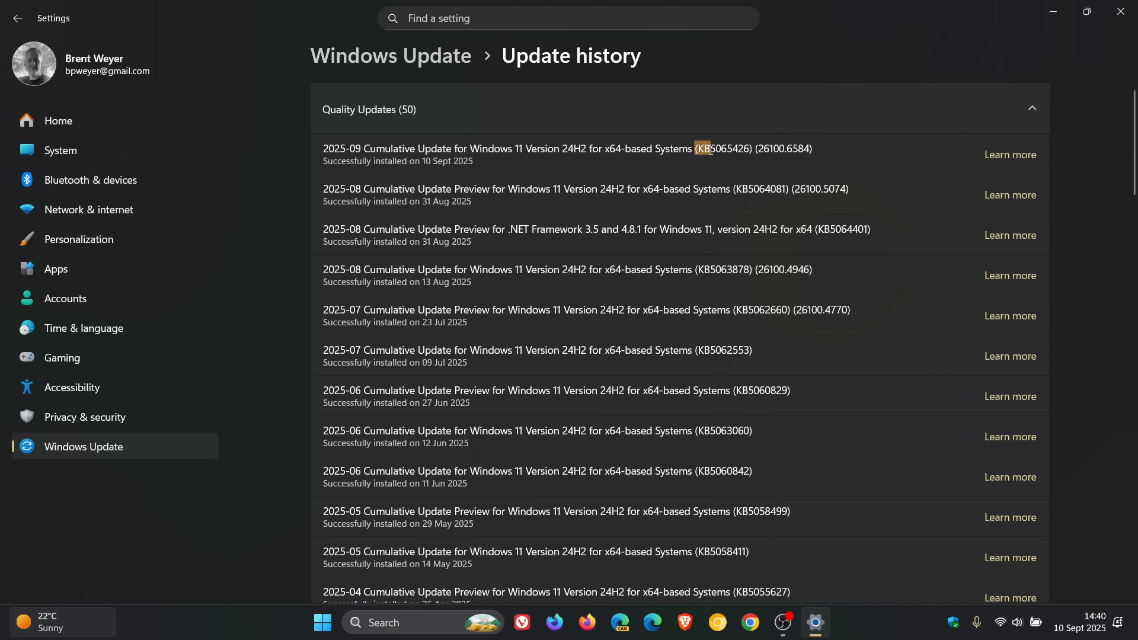
pyautogui.doubleClick(724, 149)
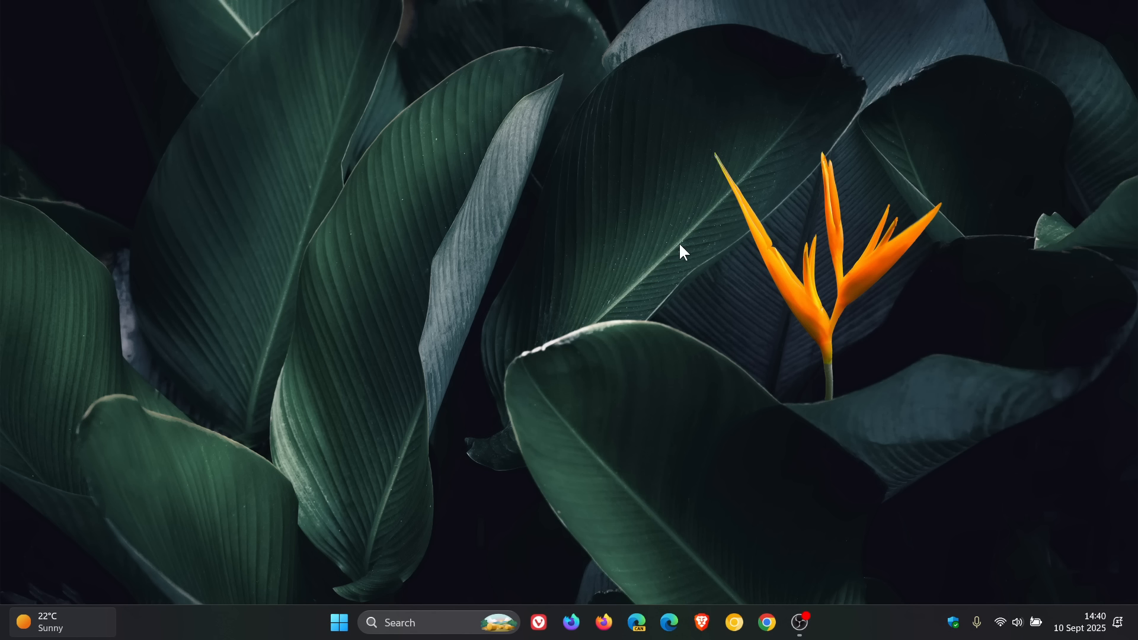
pyautogui.moveTo(760, 354)
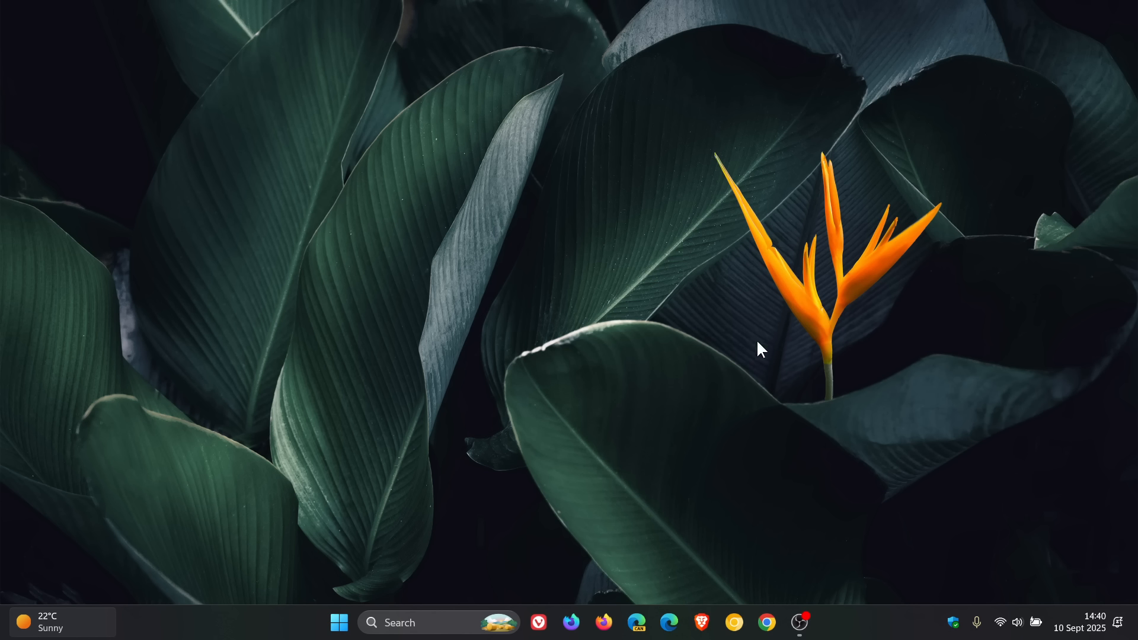